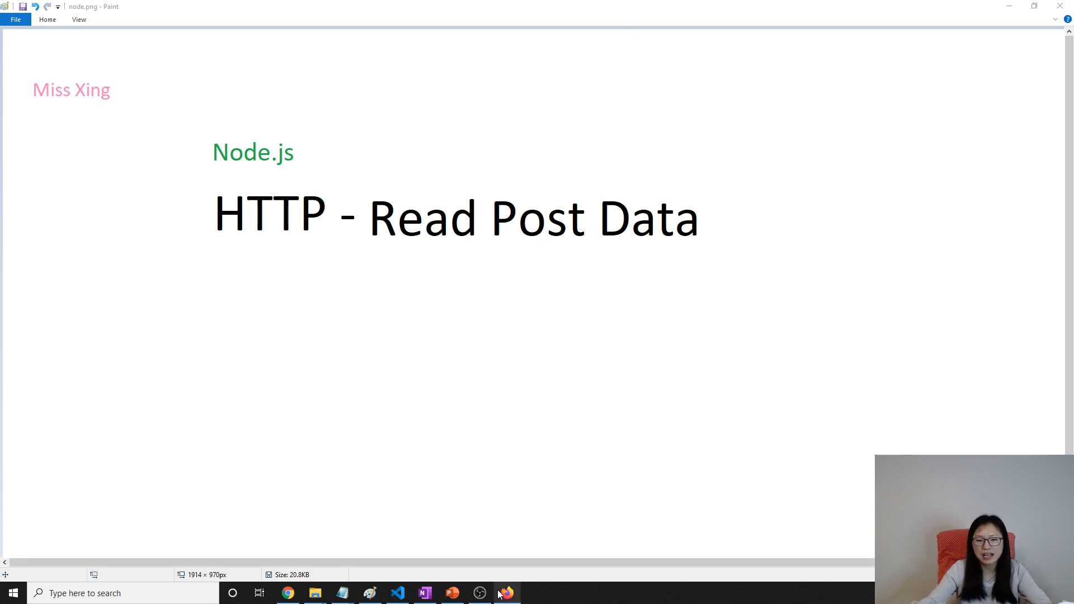
pyautogui.moveTo(451, 593)
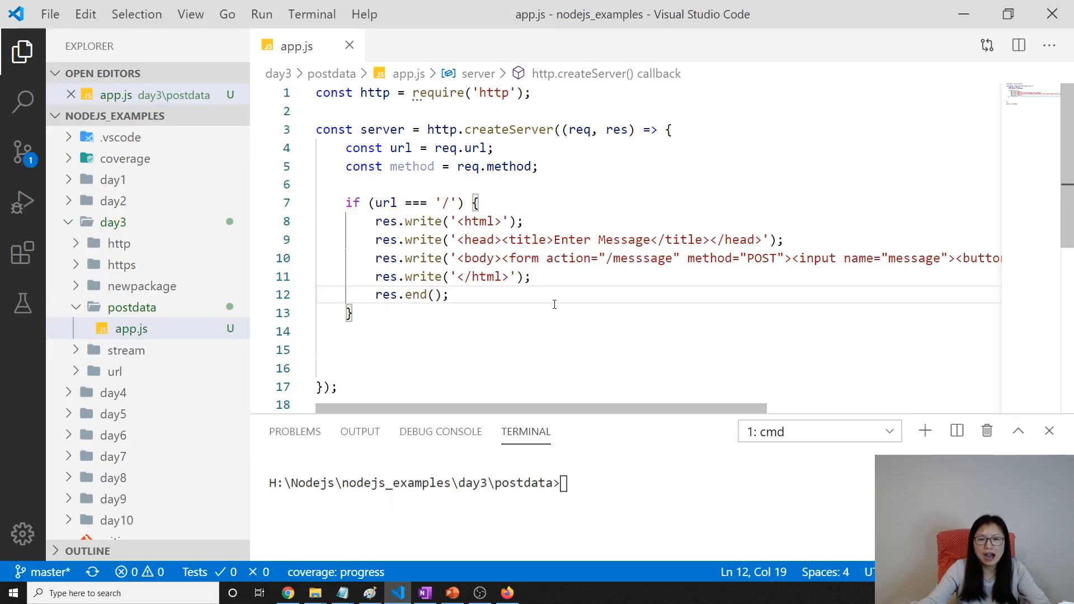
pyautogui.moveTo(534, 368)
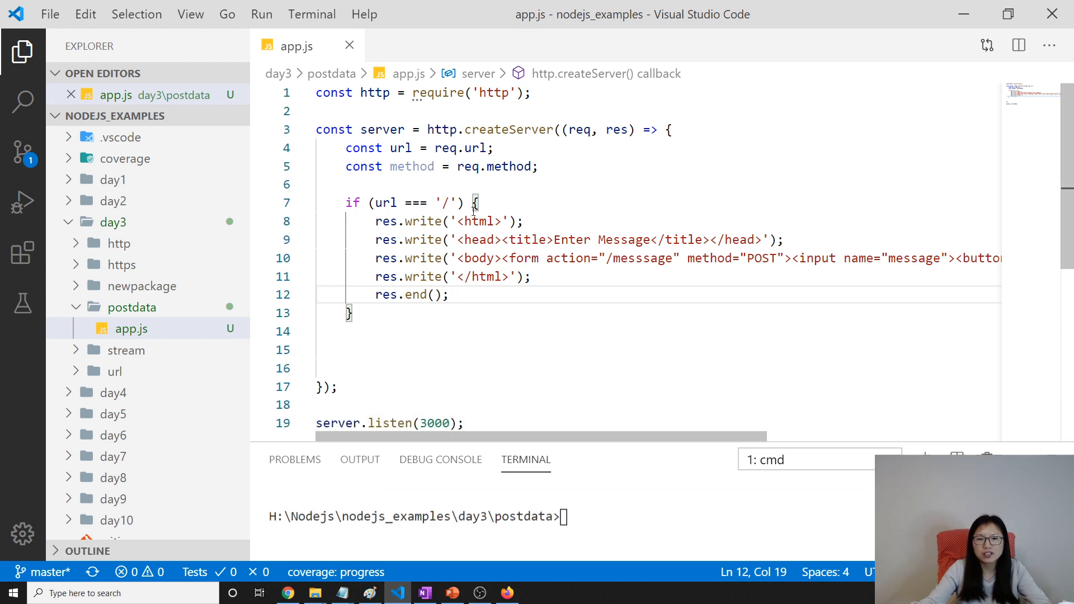
# - Start the app.js server from the postdata terminal with nodemon
pyautogui.scroll(-3)
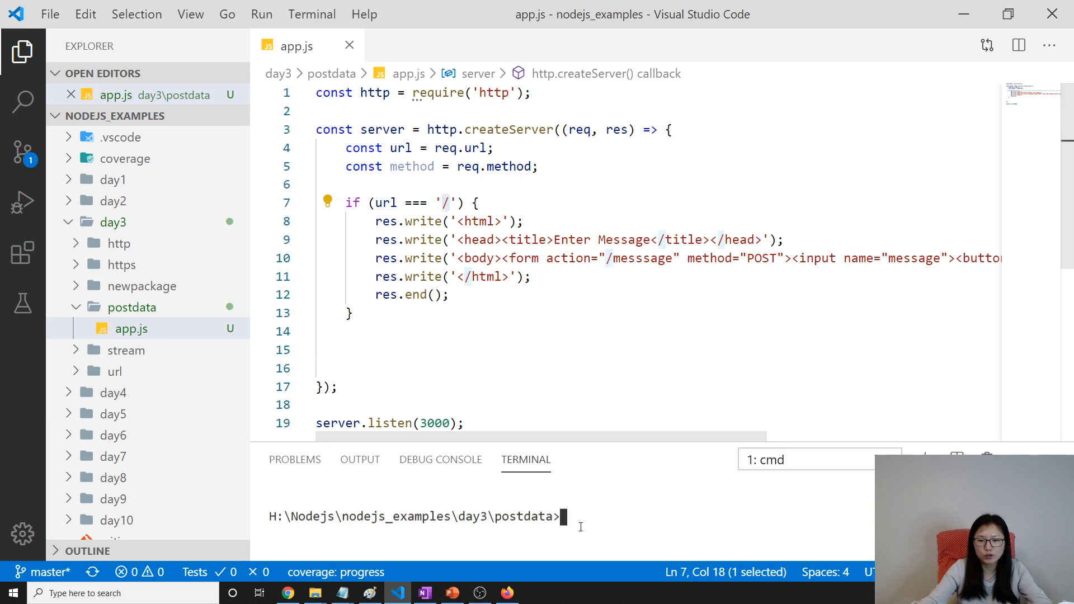
pyautogui.write('nodemon a')
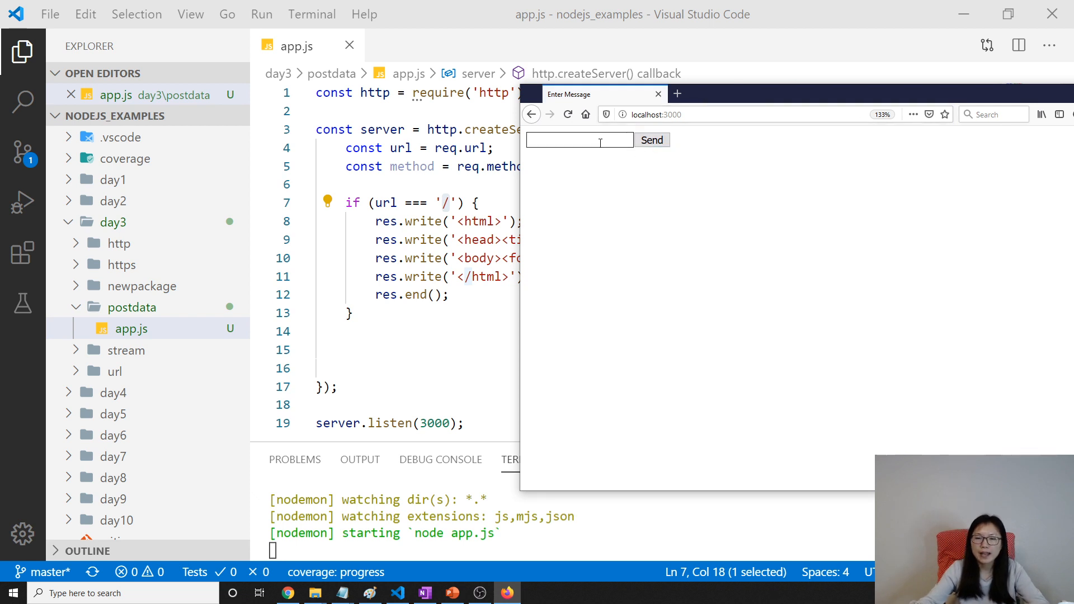
# - Submit the localhost:3000 message form with the text 'tina'
pyautogui.click(579, 140)
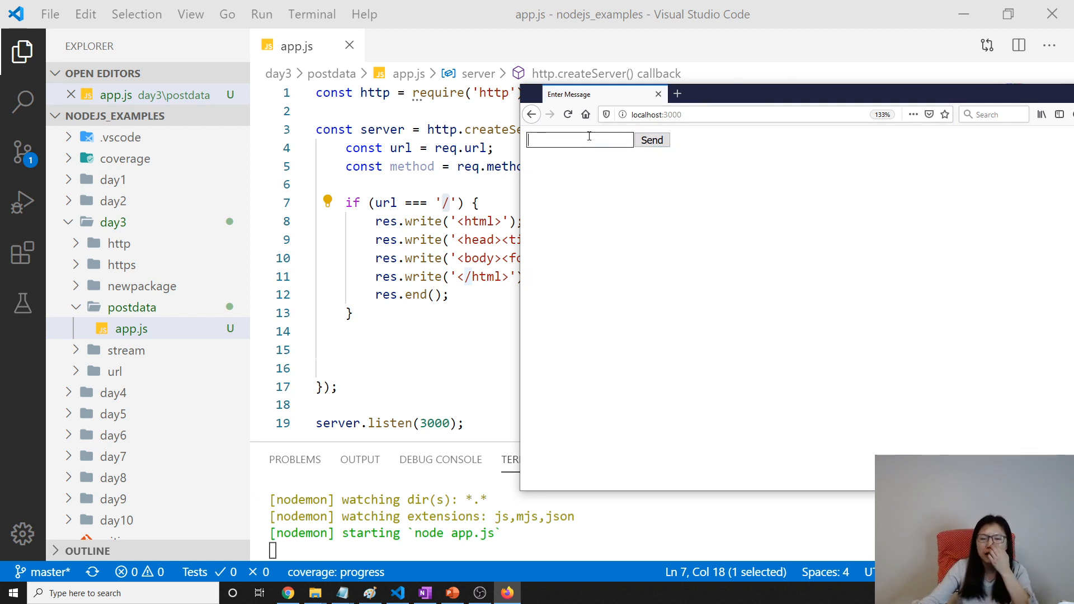
pyautogui.write('t')
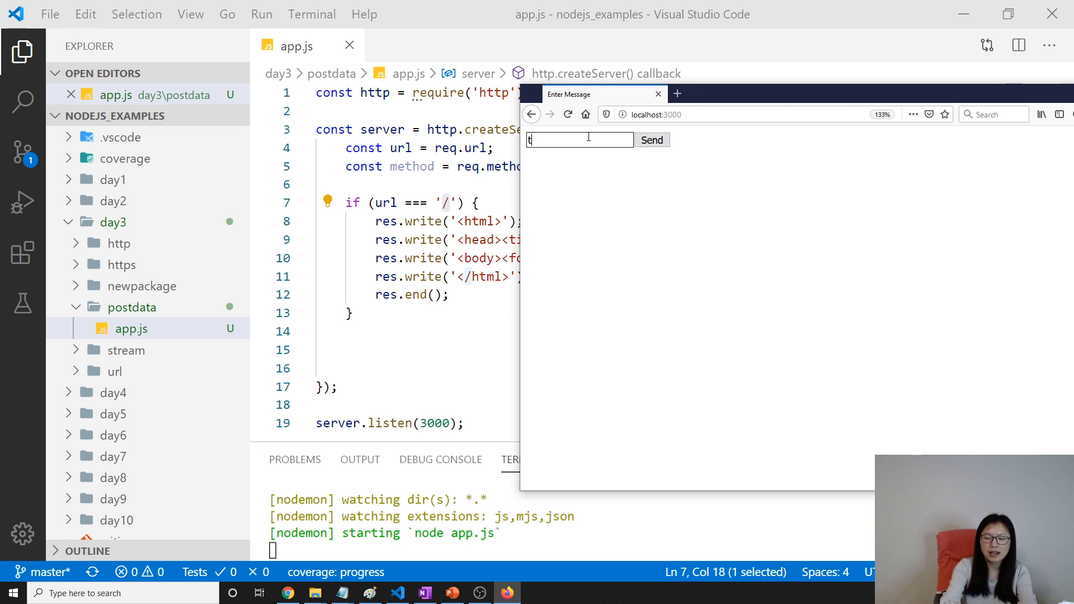
pyautogui.write('ina')
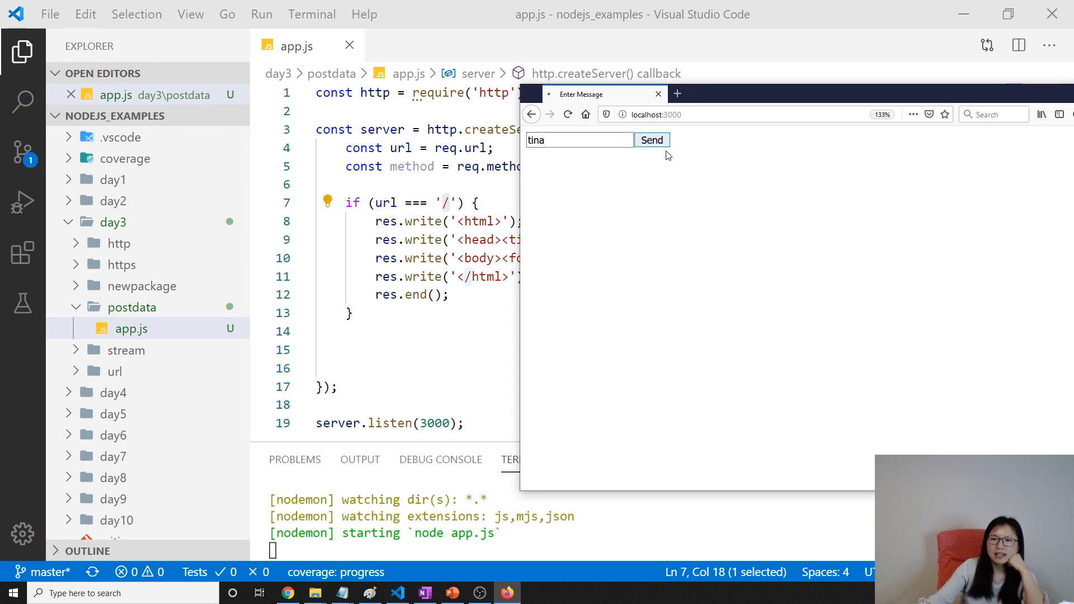
pyautogui.click(652, 139)
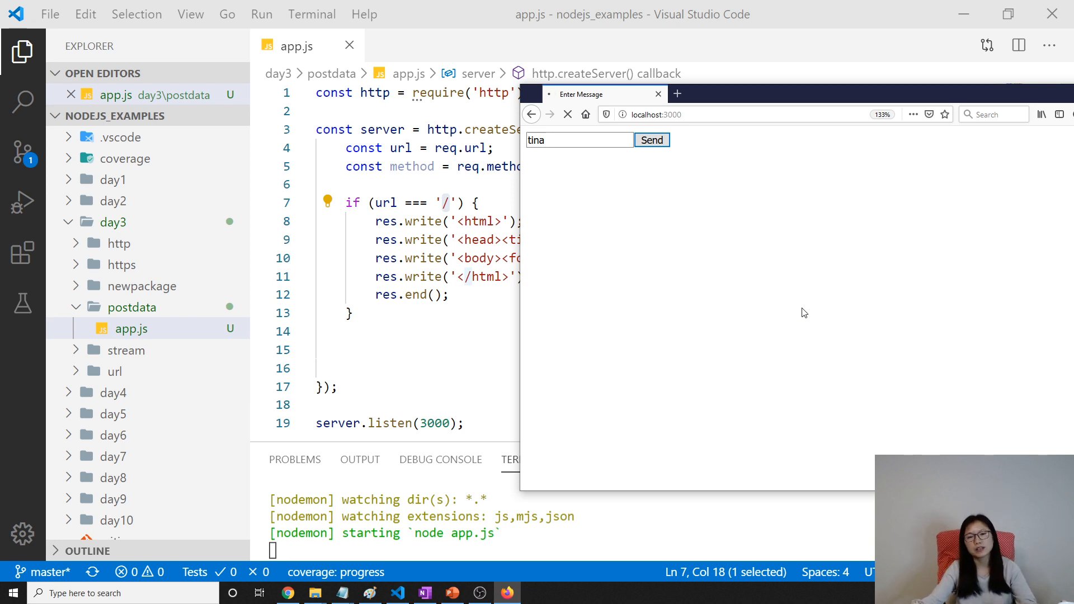
pyautogui.moveTo(545, 169)
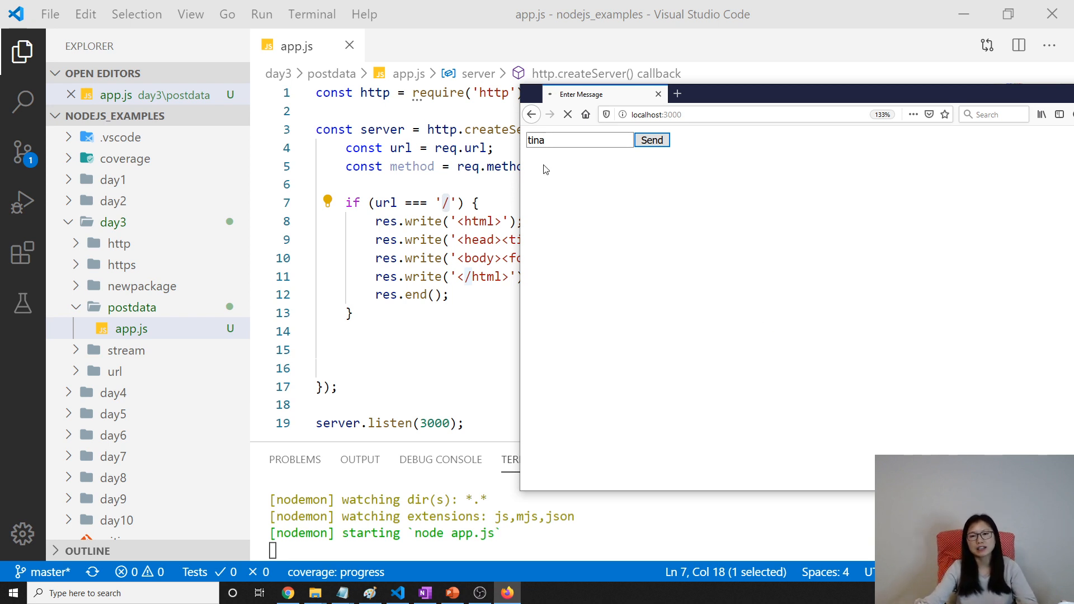
pyautogui.click(651, 140)
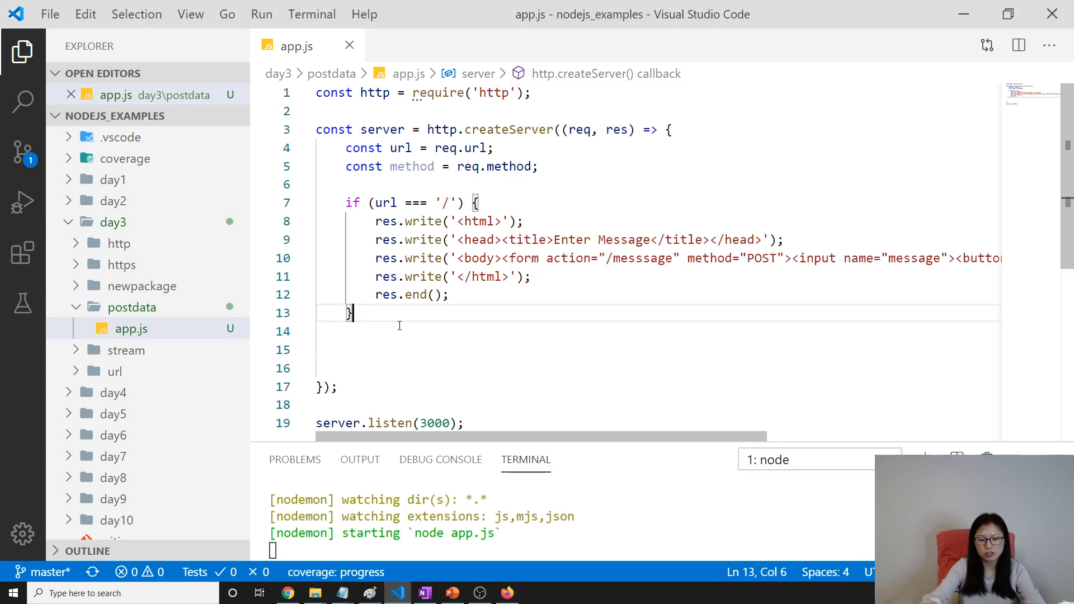
# - Add an else if branch after the root route comparing url === ''
pyautogui.write('el')
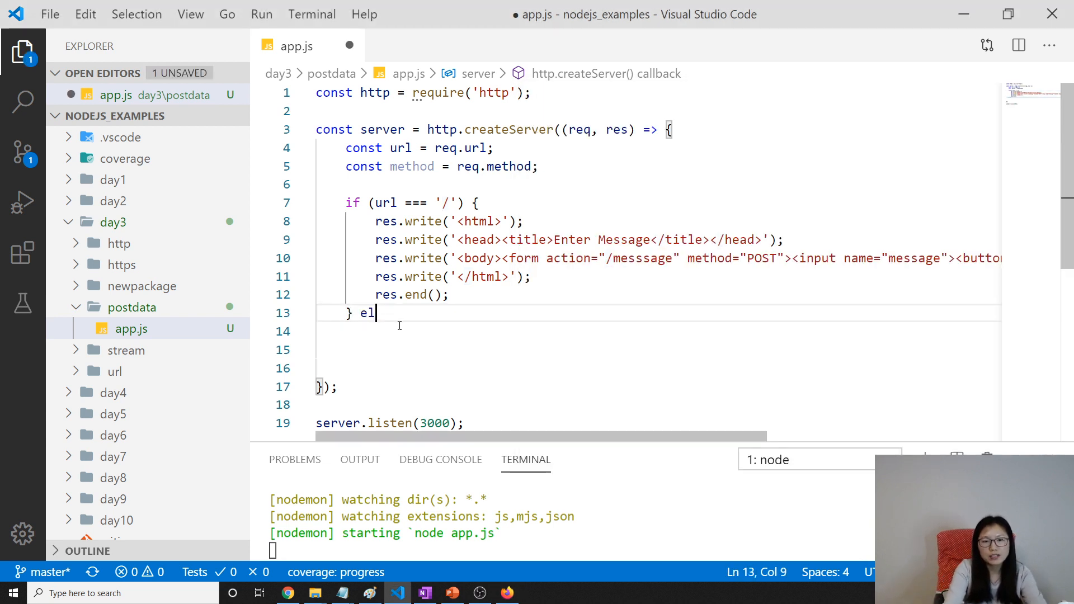
pyautogui.write('se if( )')
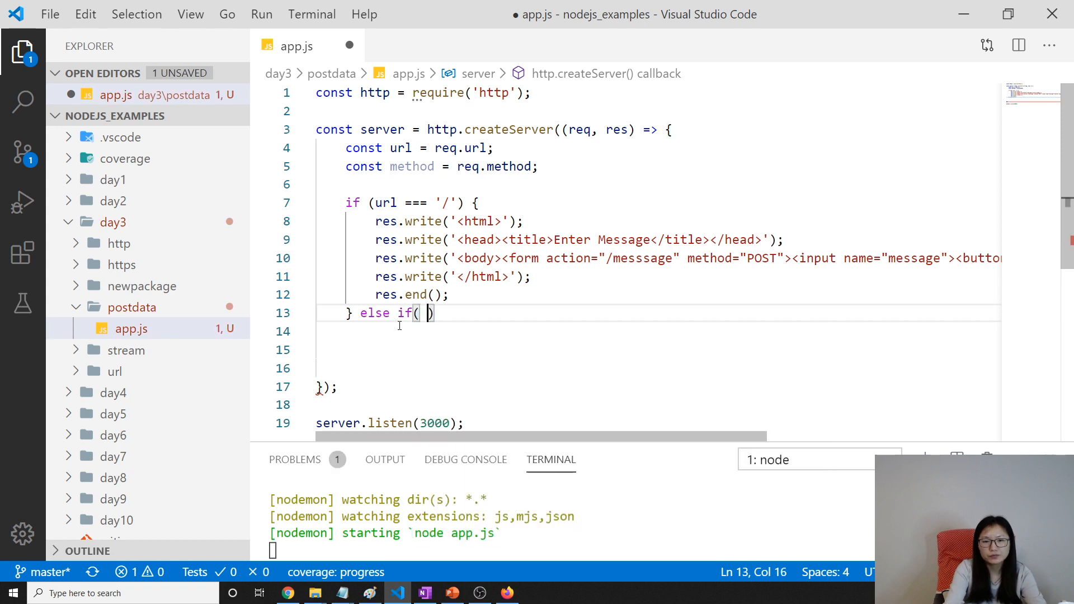
pyautogui.write('url')
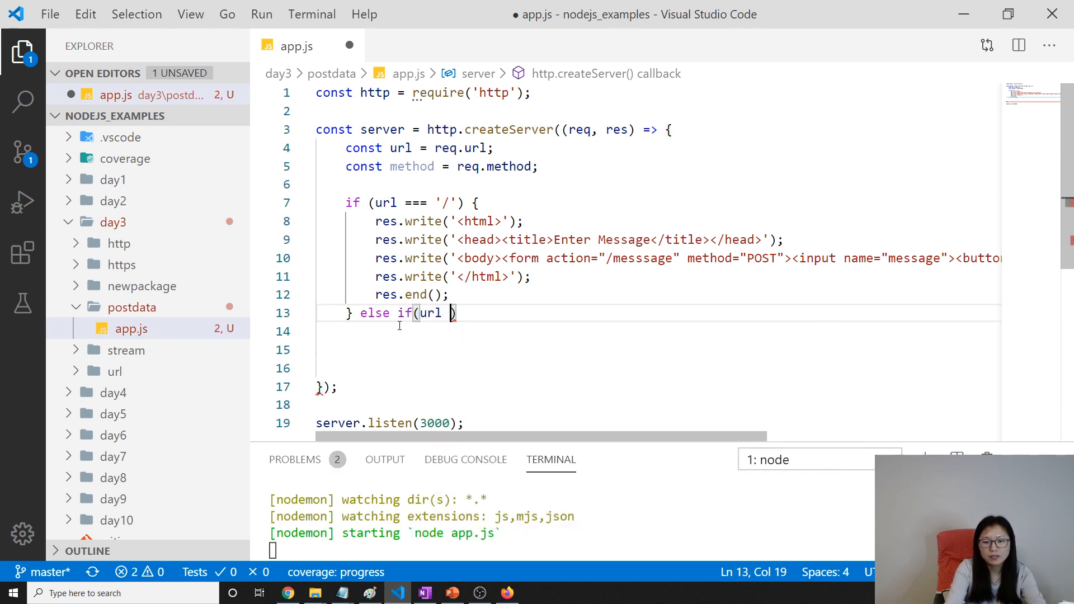
pyautogui.write("=== ''")
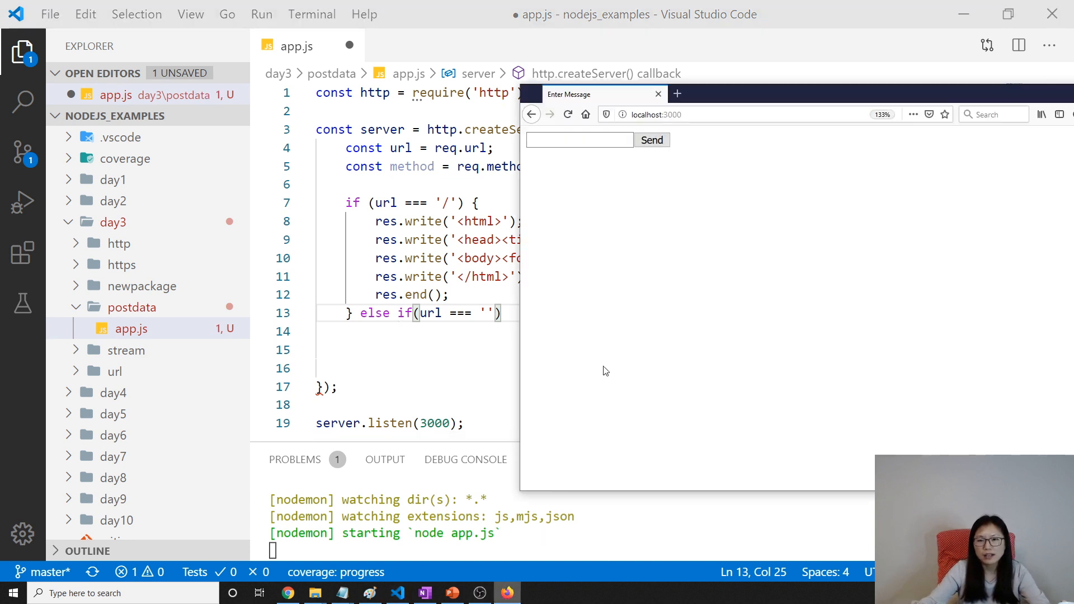
# - Inspect the form's message text box element in Firefox
pyautogui.rightClick(579, 140)
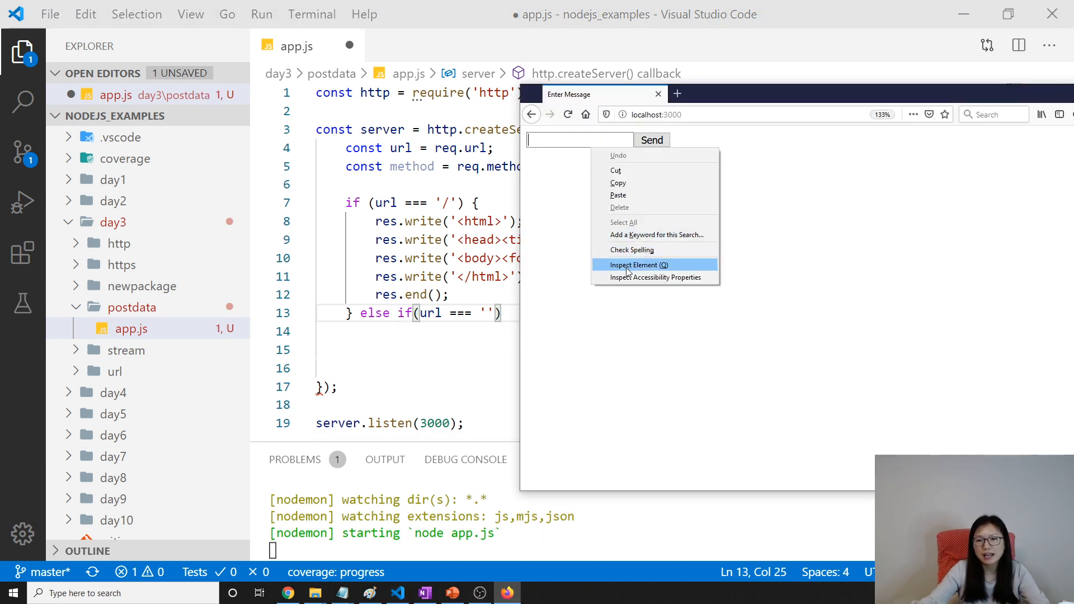
pyautogui.click(638, 264)
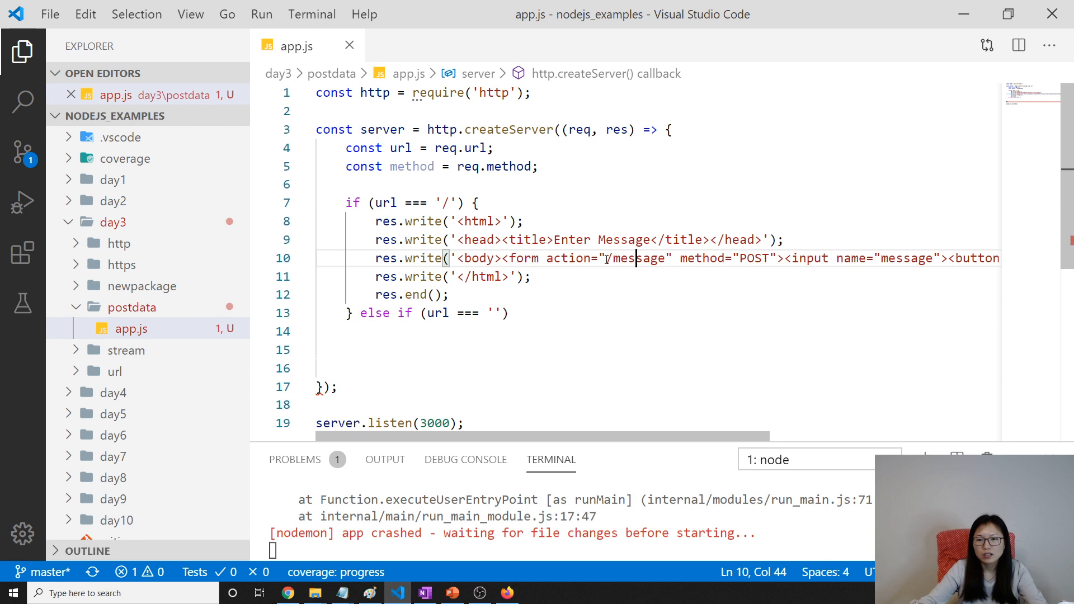
# - Fix the form action to /message and make the branch check url '/message' with method 'POST'
pyautogui.doubleClick(635, 258)
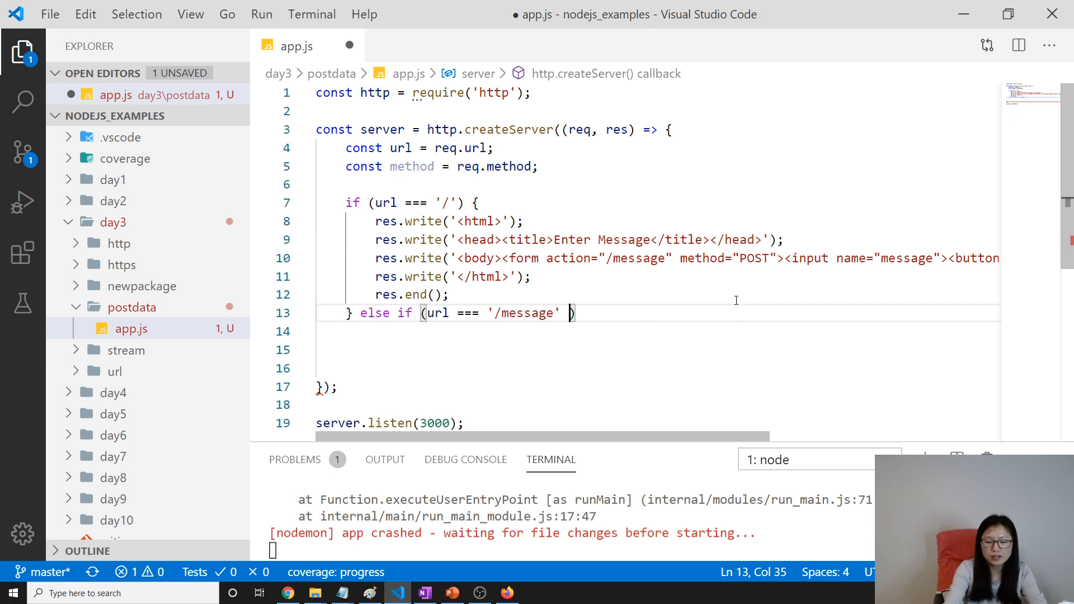
pyautogui.write('&&')
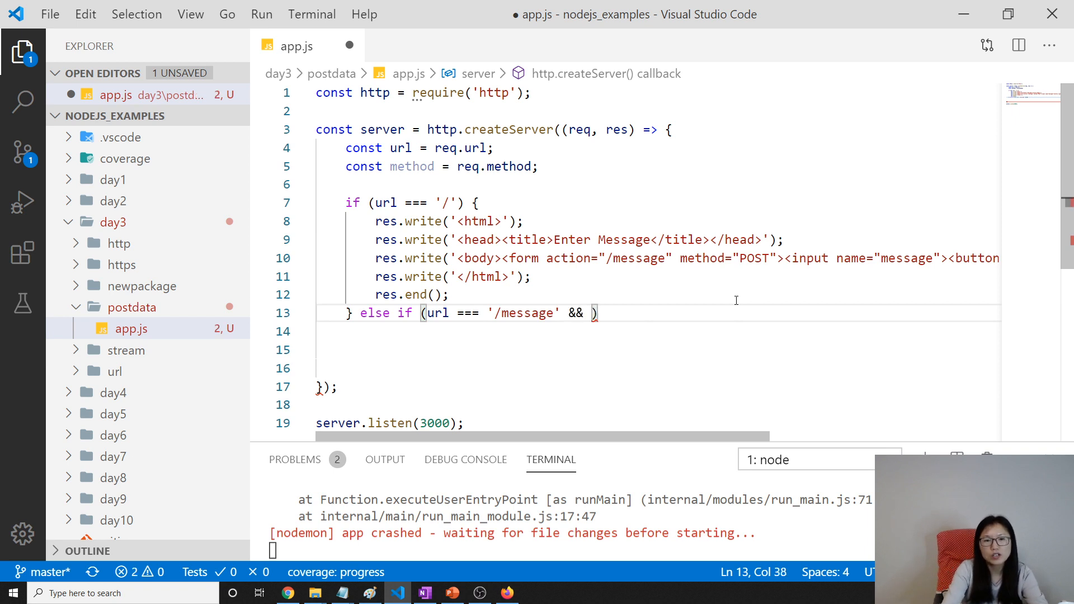
pyautogui.write('method =')
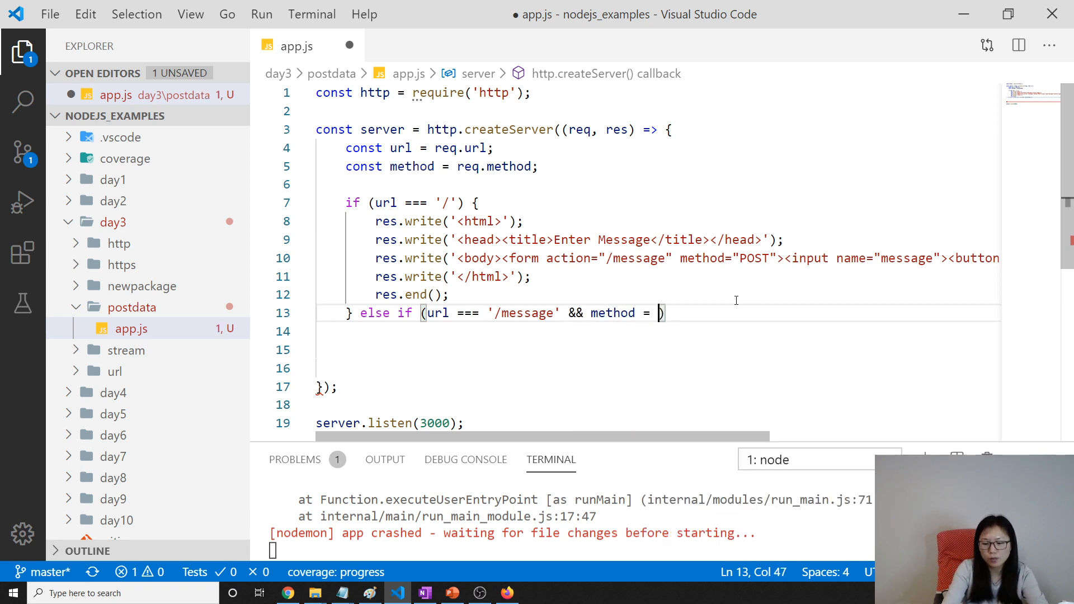
pyautogui.write("'POST')")
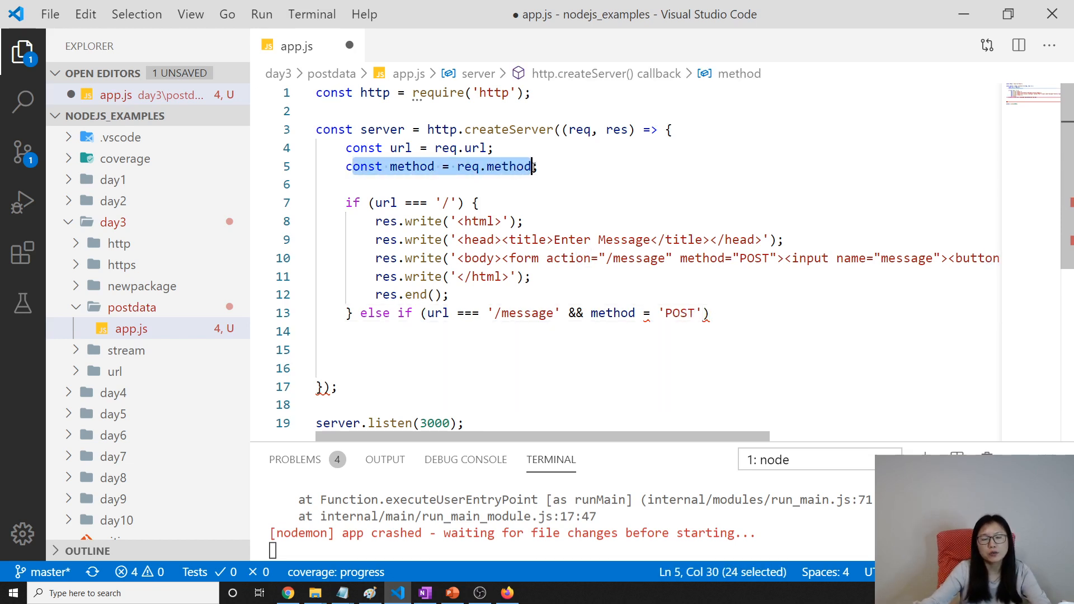
pyautogui.moveTo(510, 166)
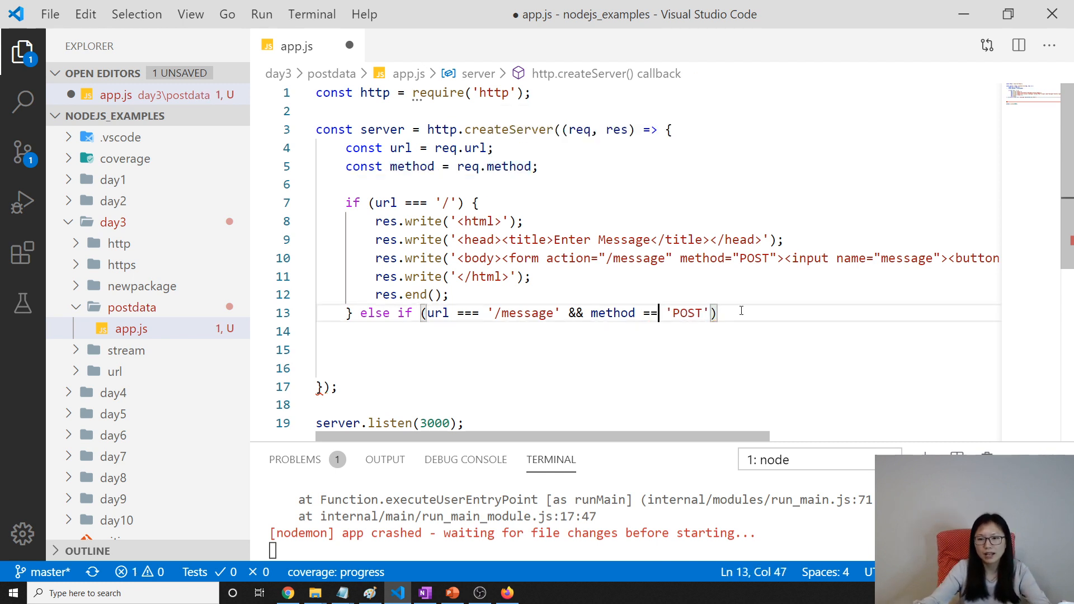
pyautogui.write('{')
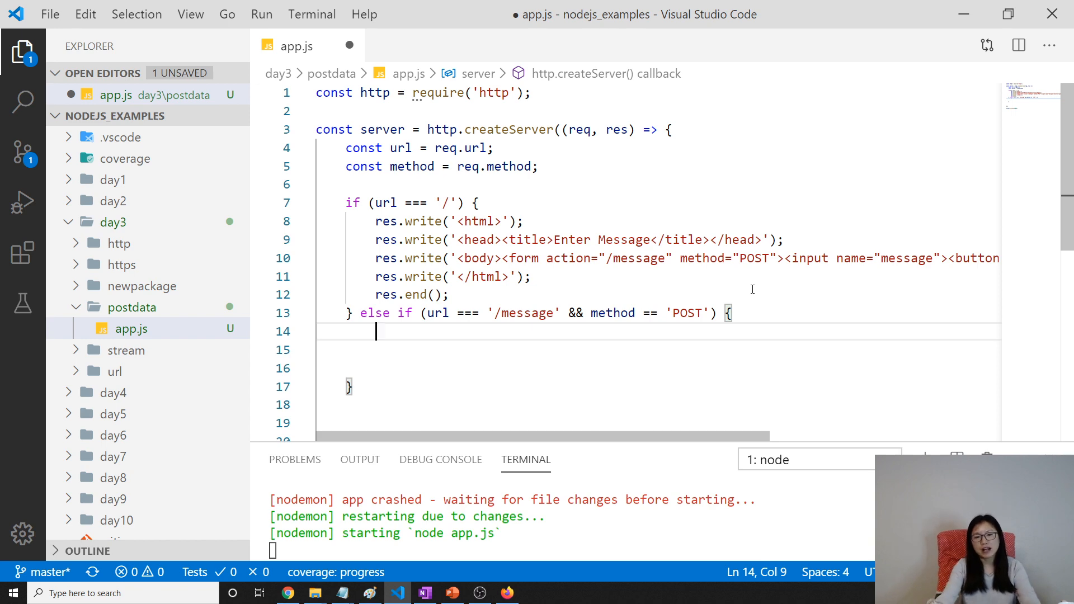
# - Declare const body = [] and push each chunk from req.on('data') into it
pyautogui.write('const bp')
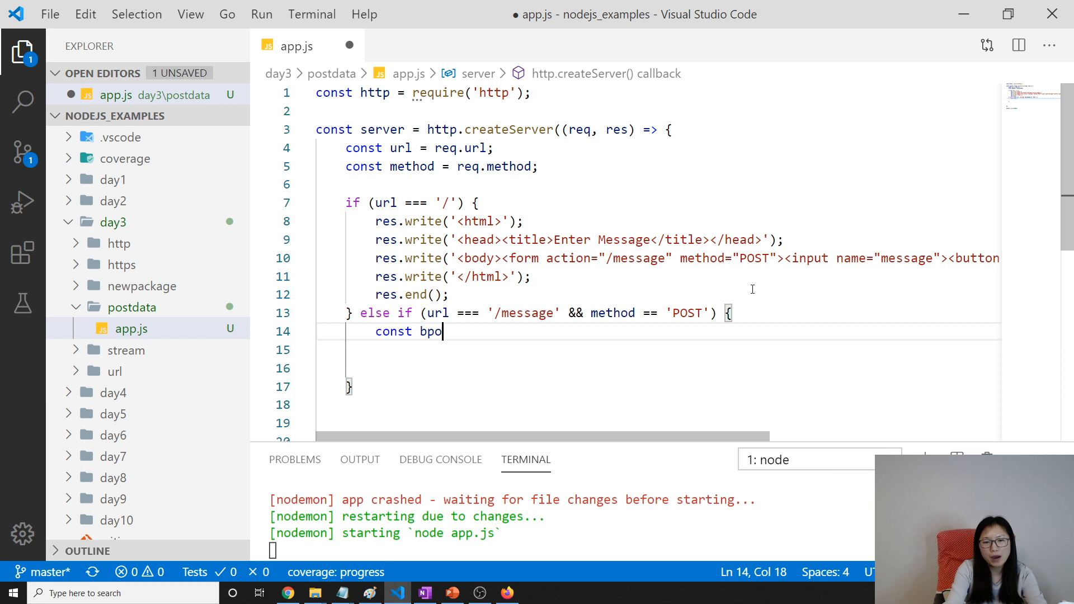
pyautogui.write('ody')
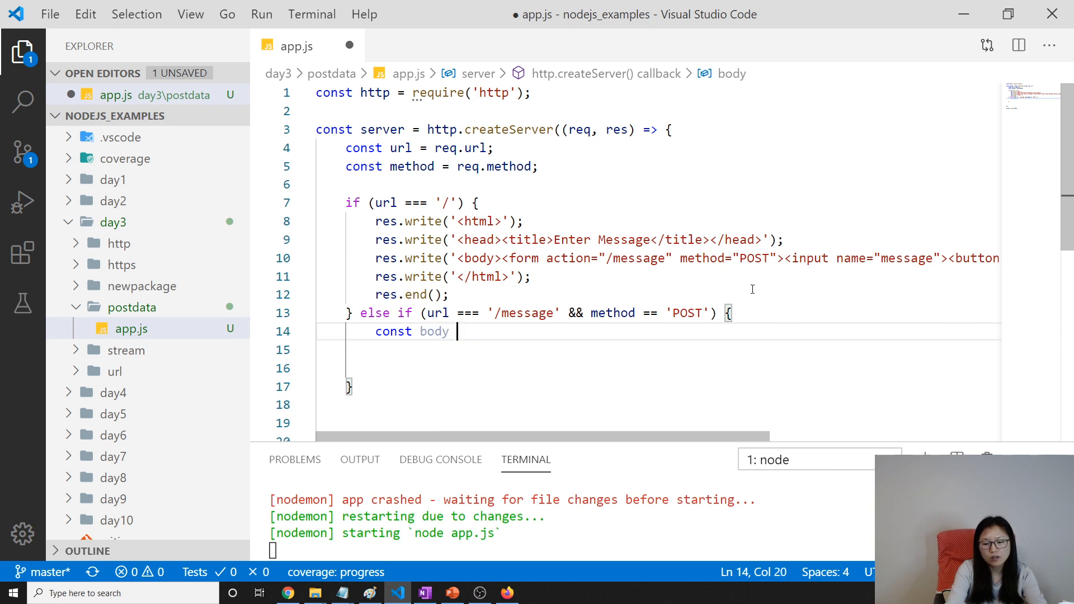
pyautogui.write('= [];')
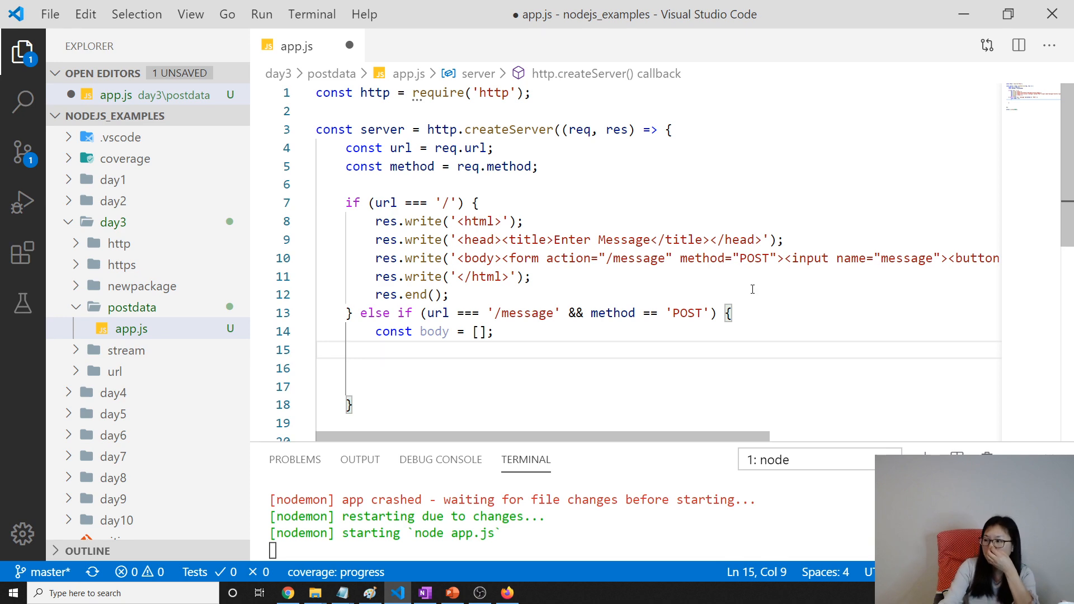
pyautogui.write('req.')
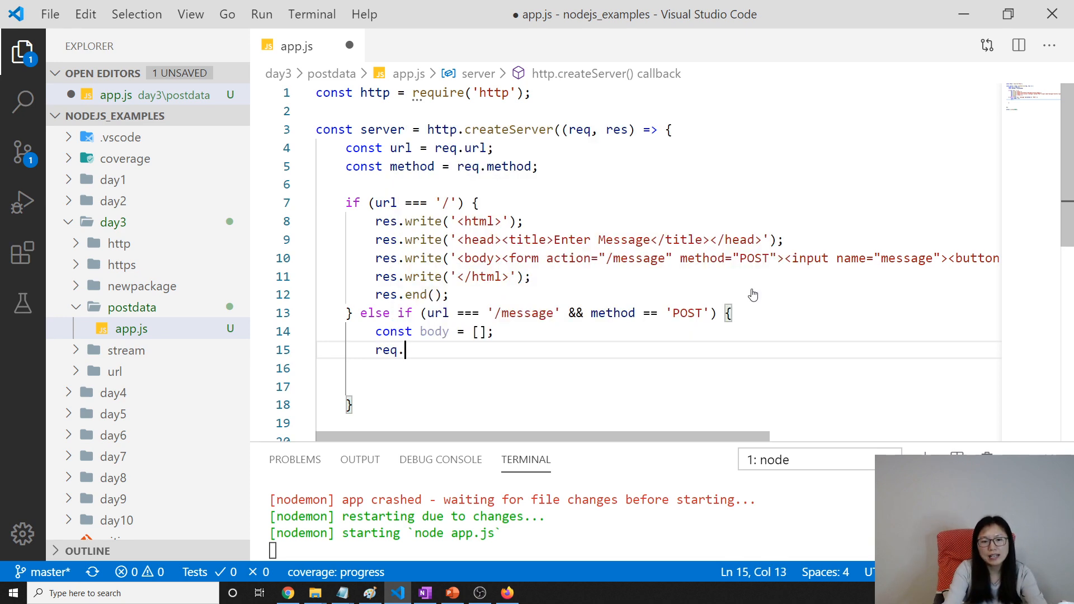
pyautogui.write('on(')
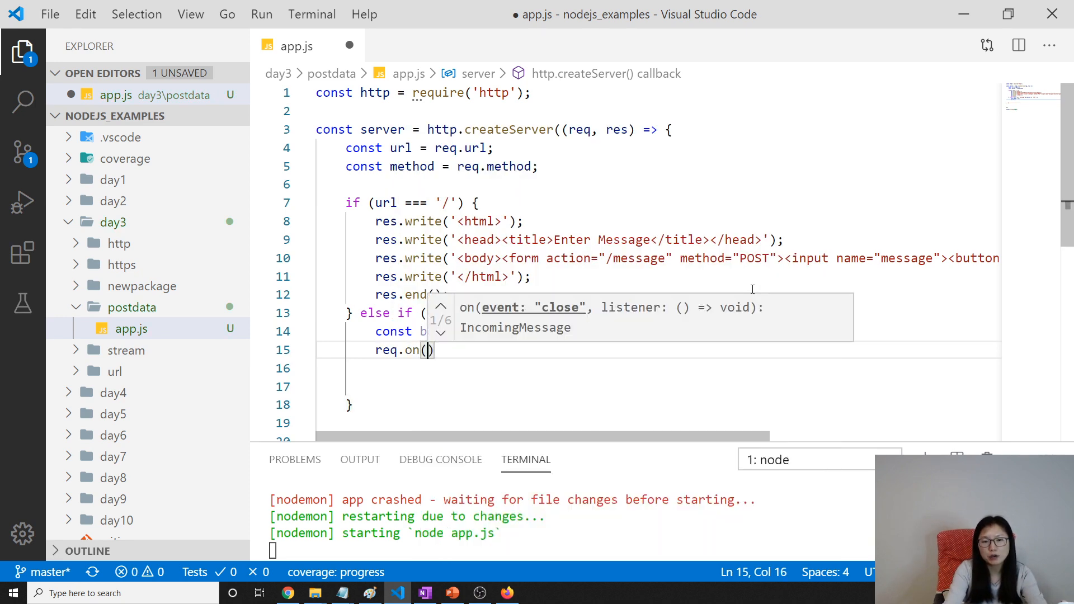
pyautogui.write("'data', (chunk")
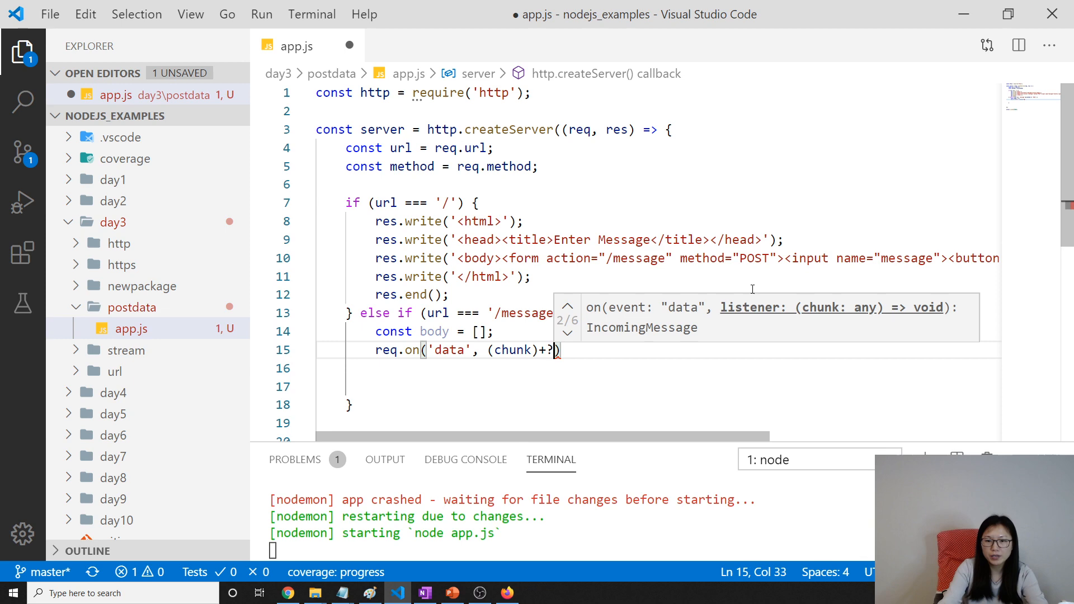
pyautogui.write('=>{')
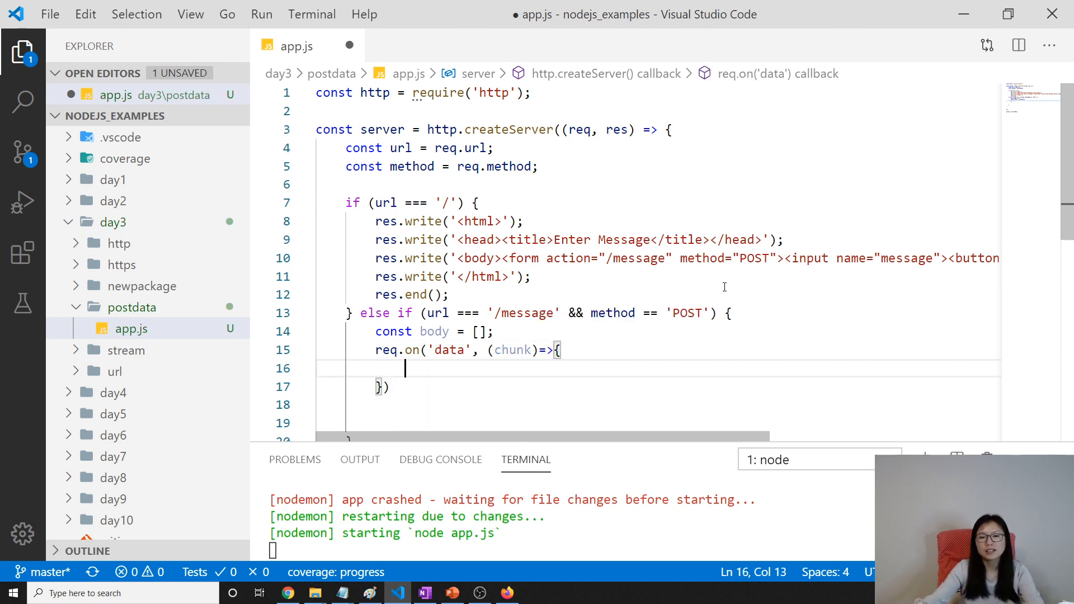
pyautogui.scroll(-3)
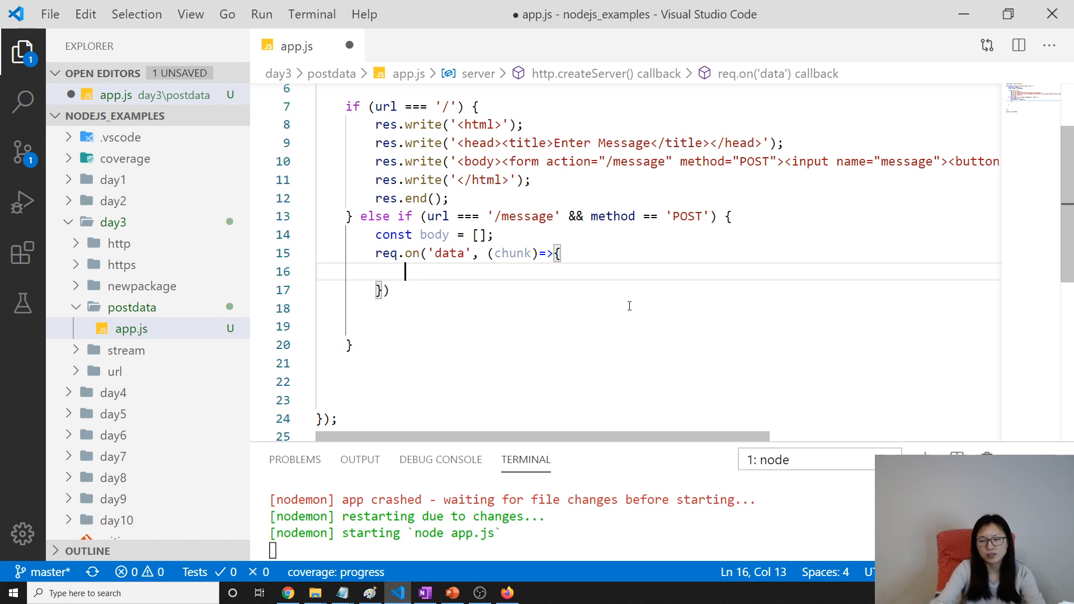
pyautogui.write('push(chun')
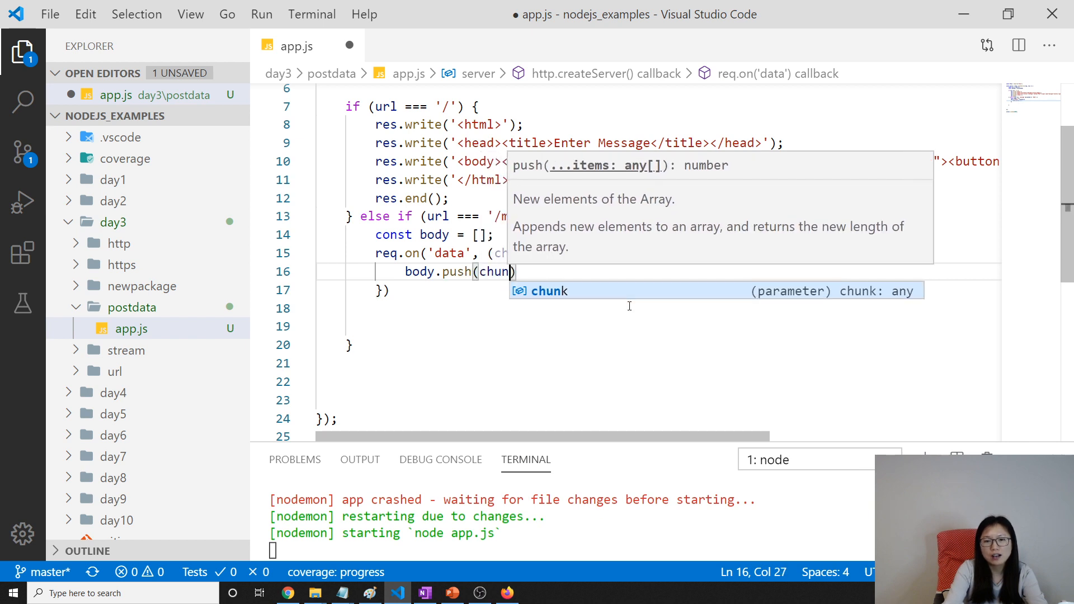
pyautogui.write(');')
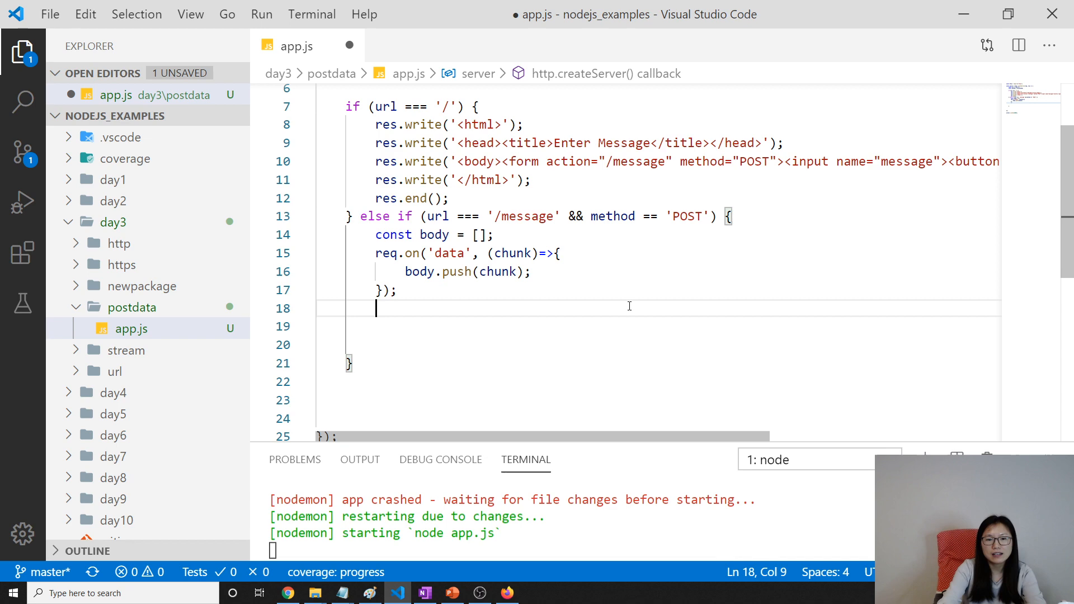
# - In req.on('end'), build the body string with Buffer.concat(body).toString()
pyautogui.write('req.on()')
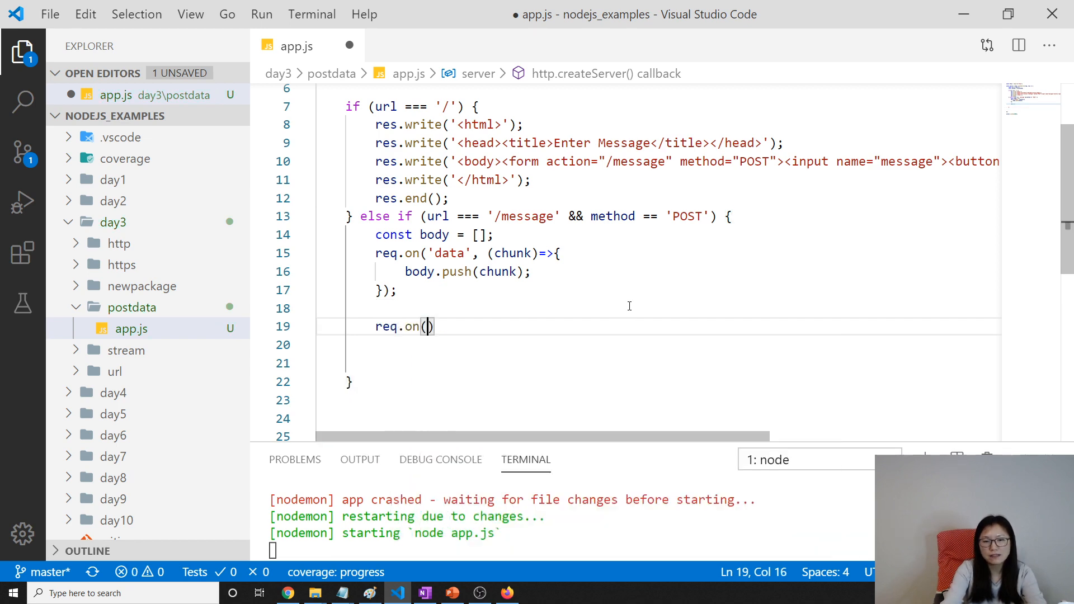
pyautogui.write("'e'")
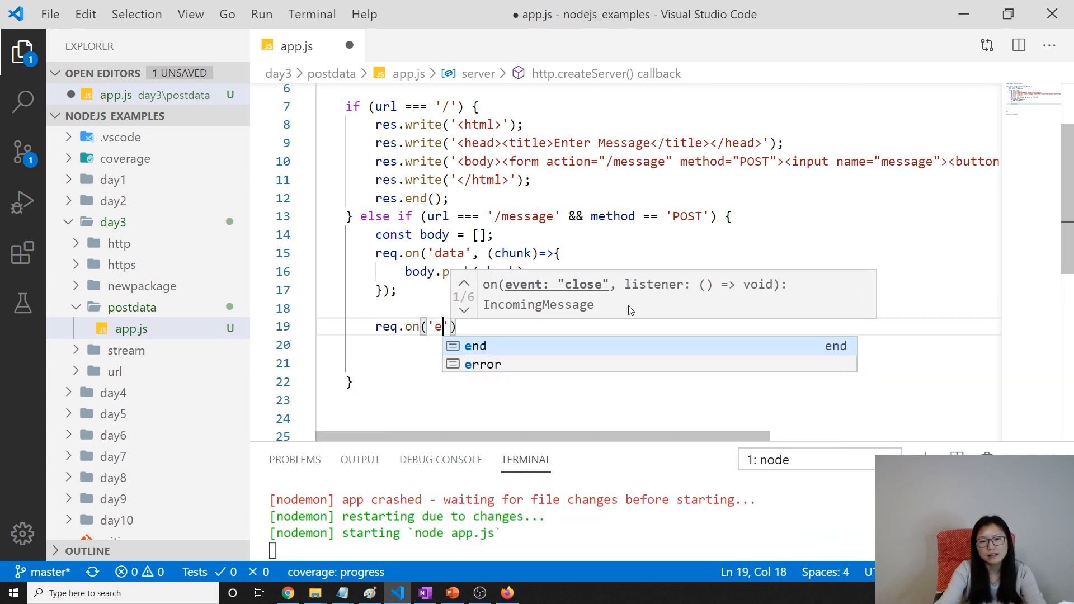
pyautogui.write('nd')
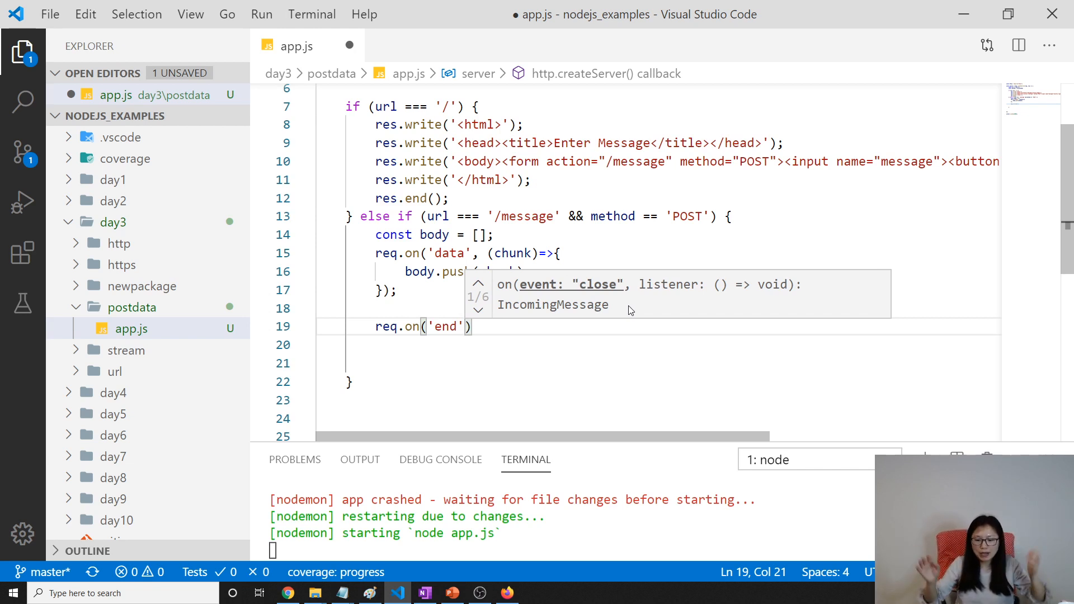
pyautogui.write(',')
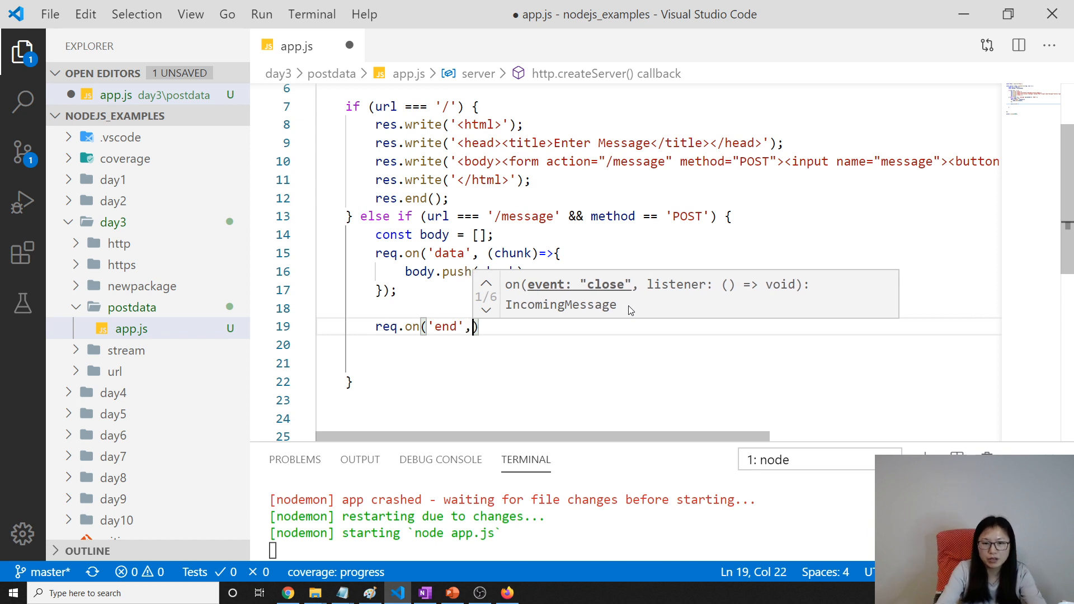
pyautogui.write('()=>')
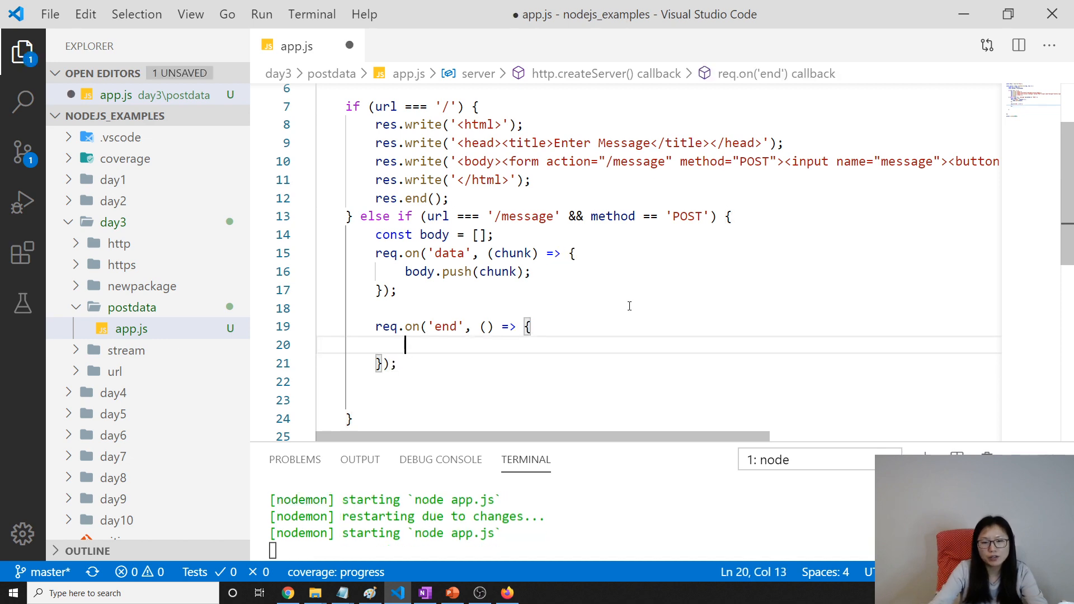
pyautogui.write('const b')
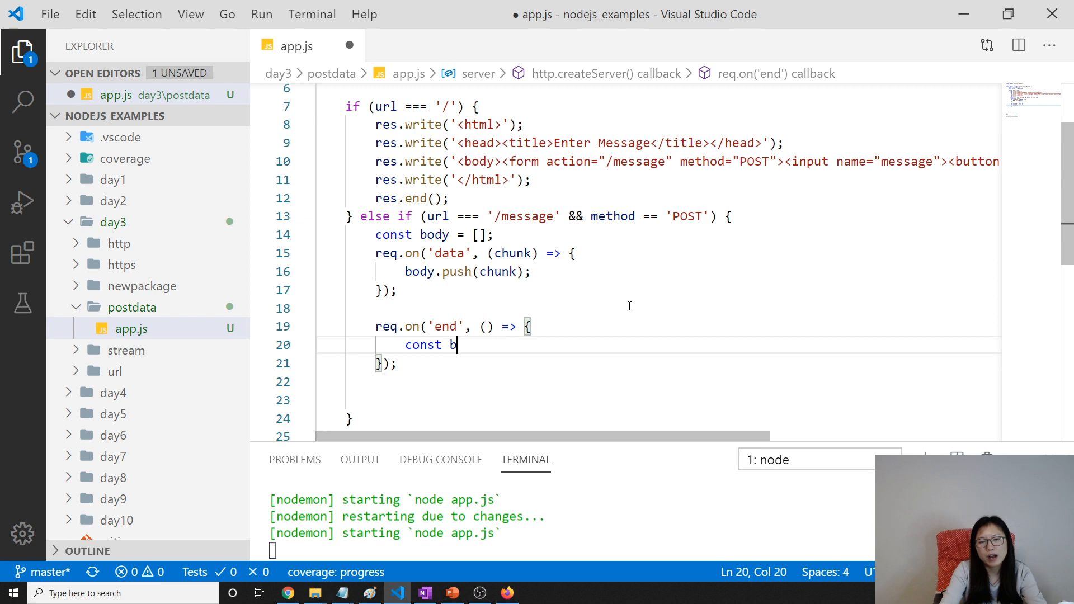
pyautogui.write('odyData = B')
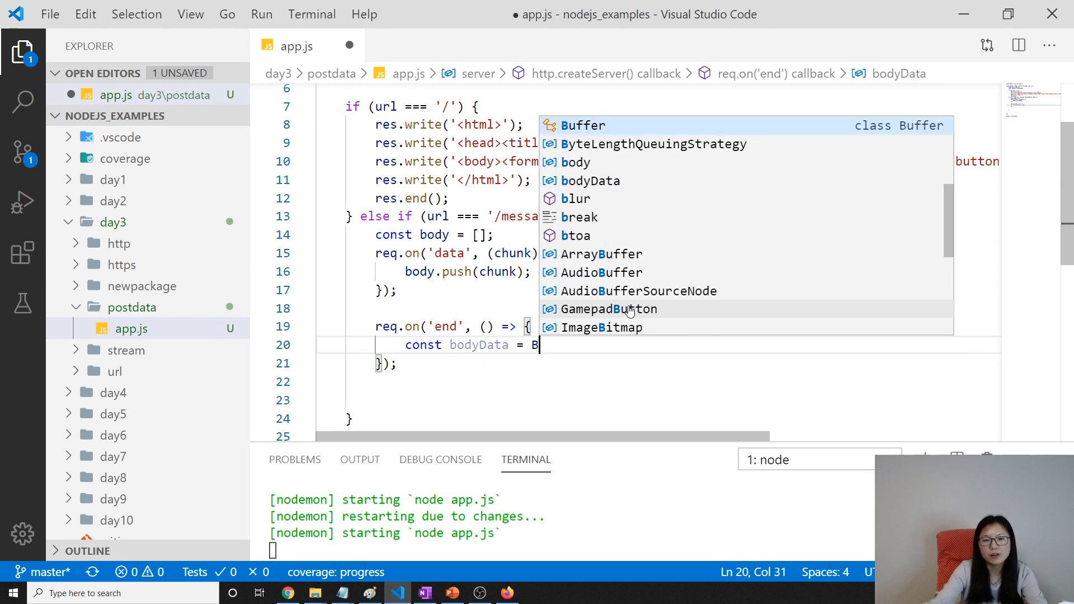
pyautogui.write('i\\')
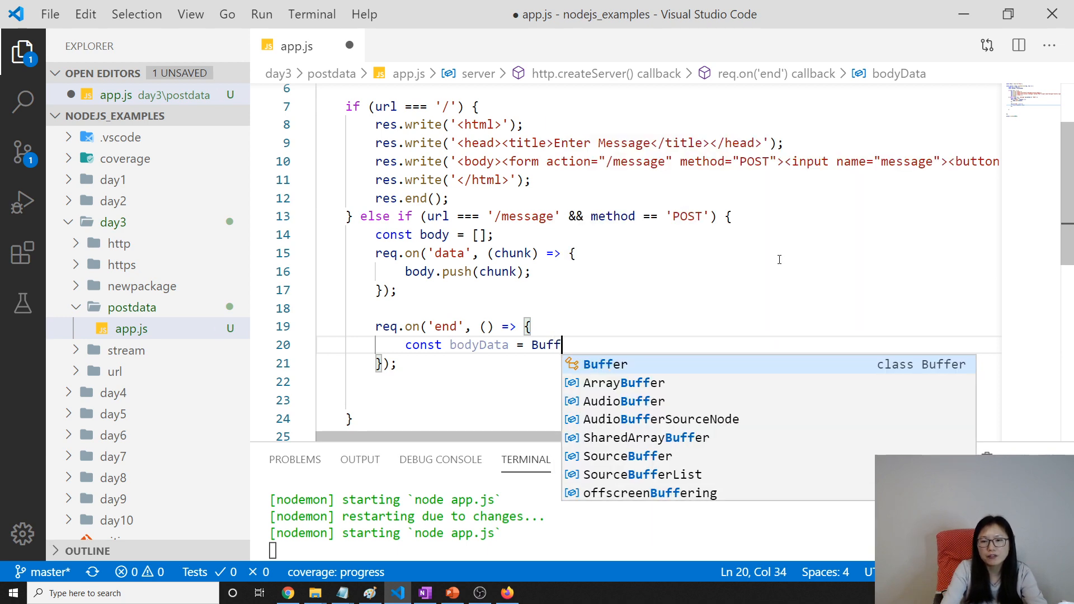
pyautogui.write('.con')
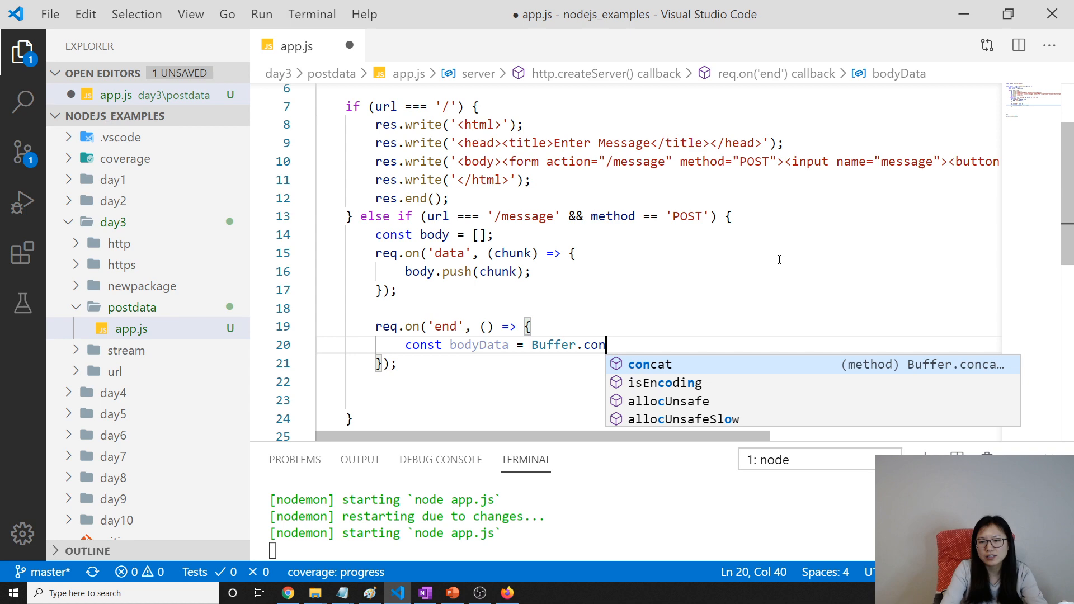
pyautogui.write('cat(body')
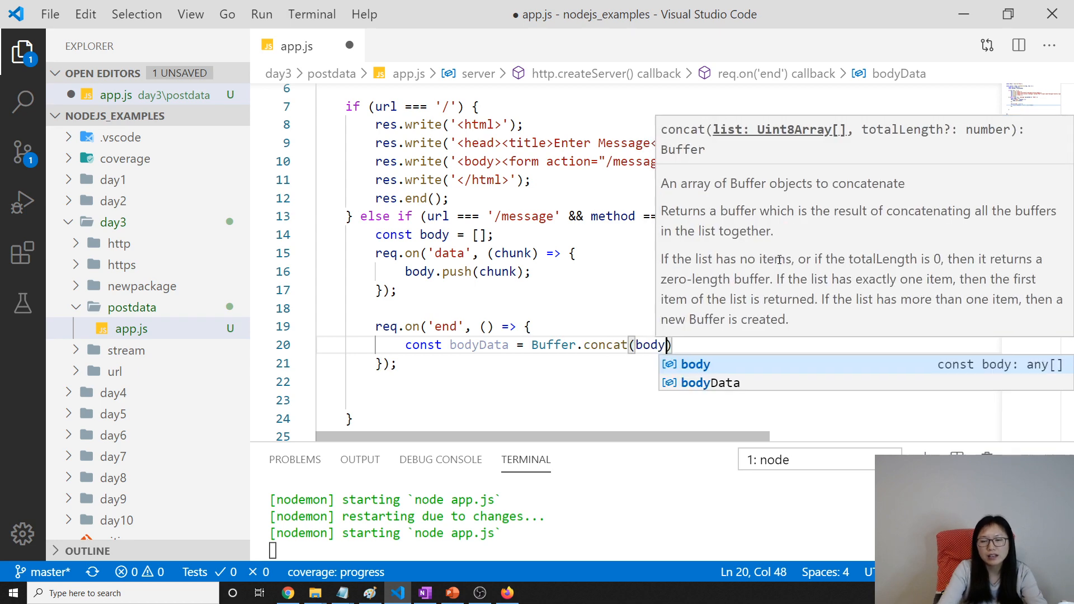
pyautogui.write('.toString')
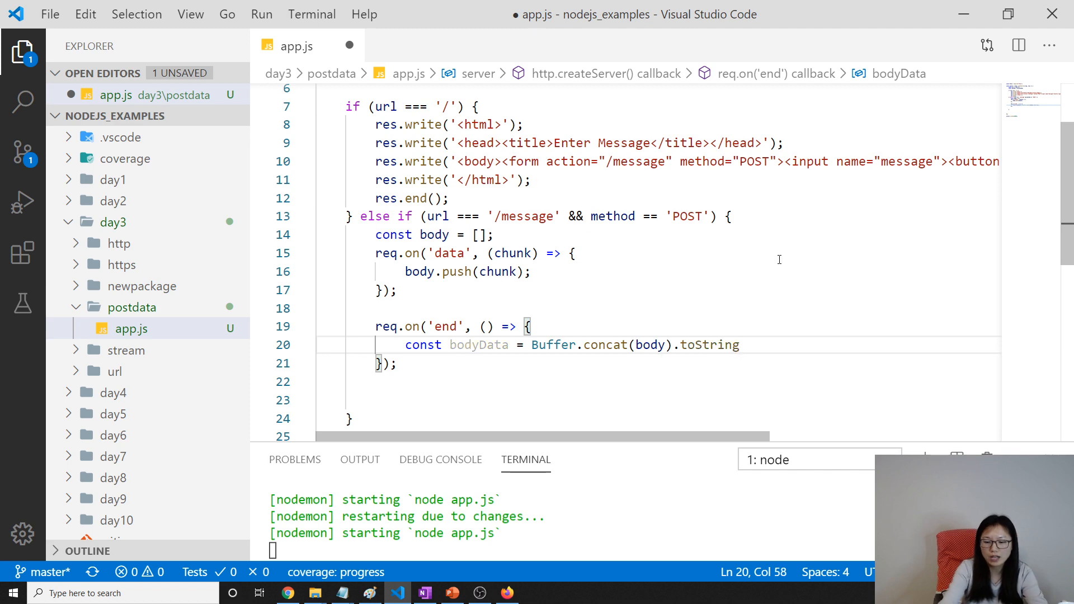
# - Log the parsed body, respond with res.end('Done') and save the file
pyautogui.write('conso')
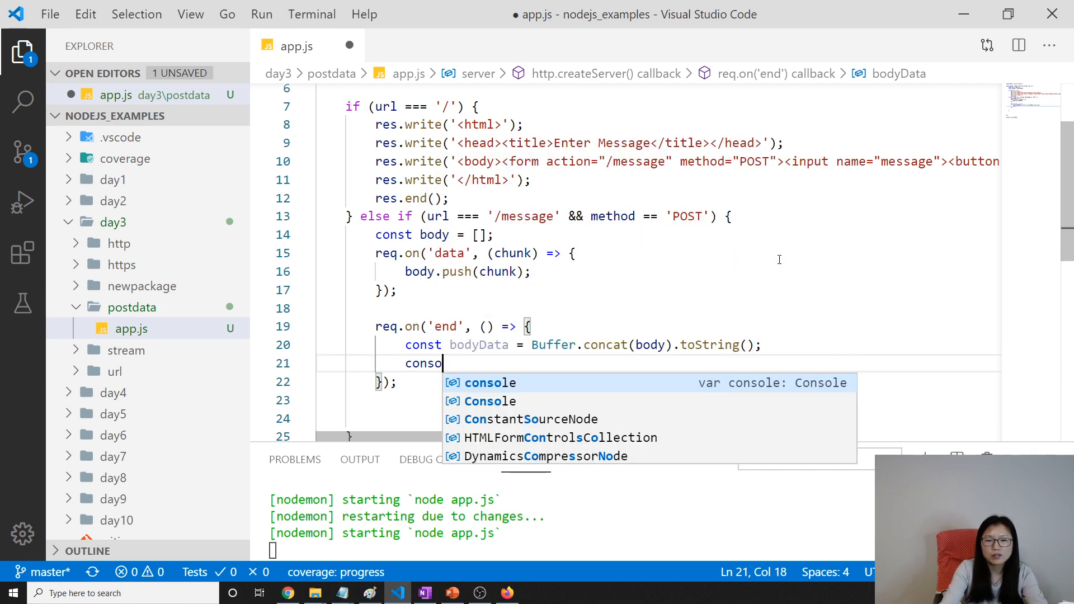
pyautogui.write('le.log(bodyData);')
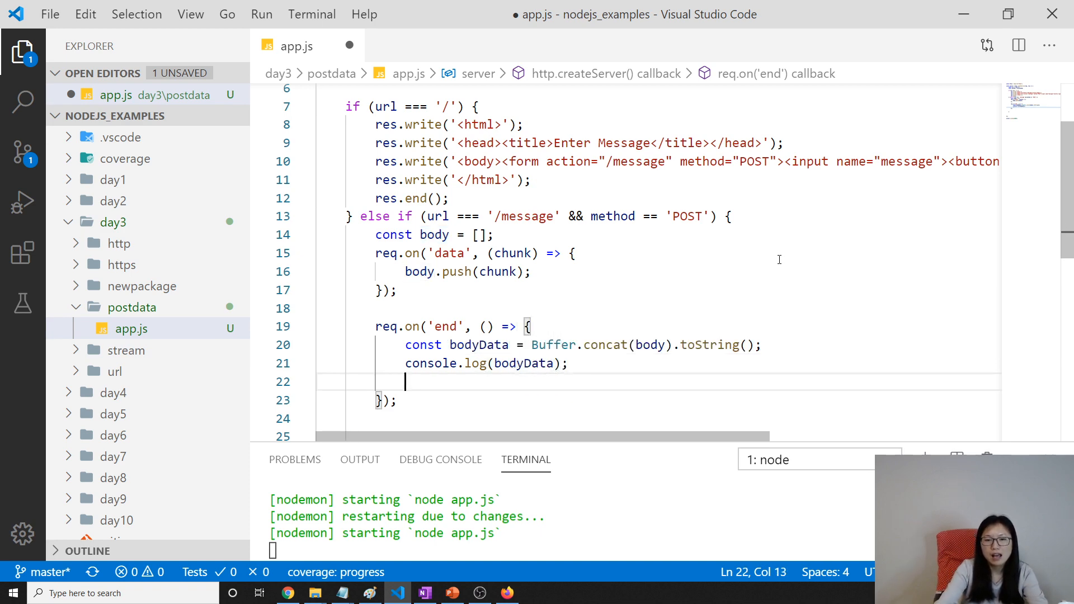
pyautogui.write('res.end')
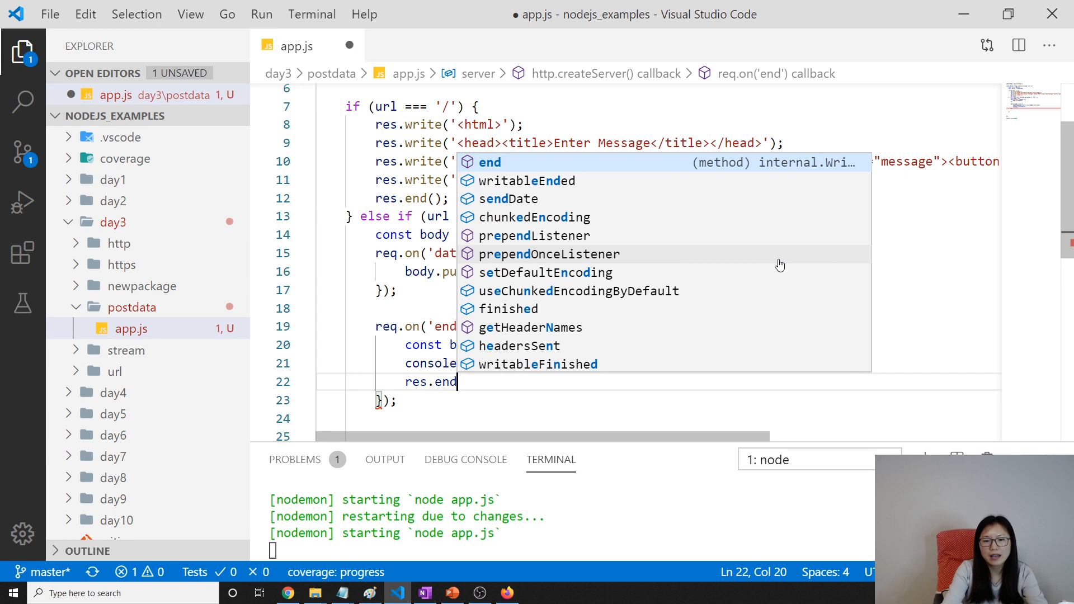
pyautogui.write("('Done')")
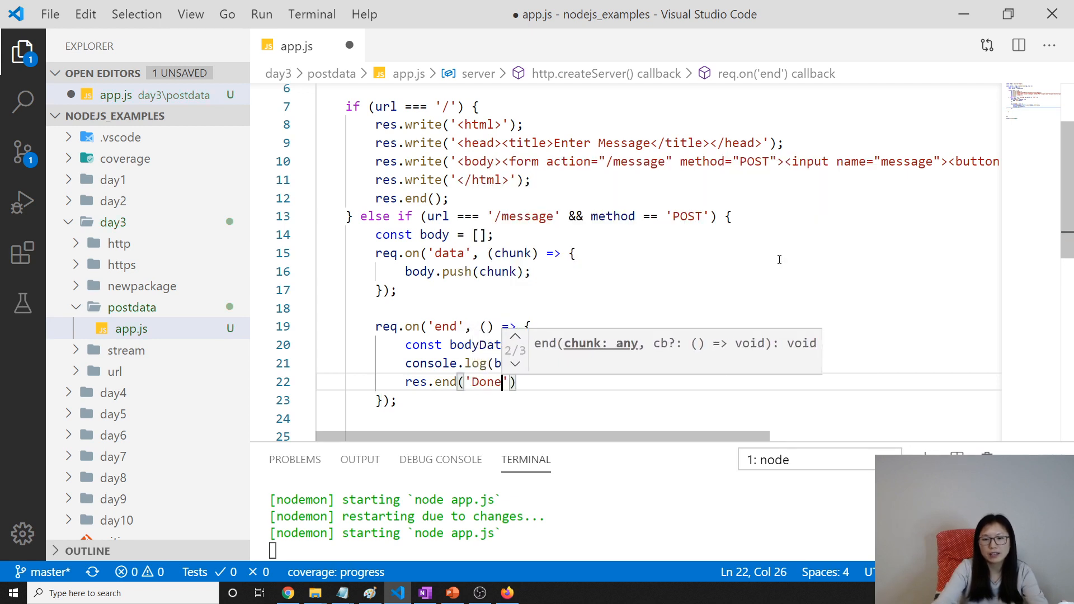
pyautogui.press('ctrl+s')
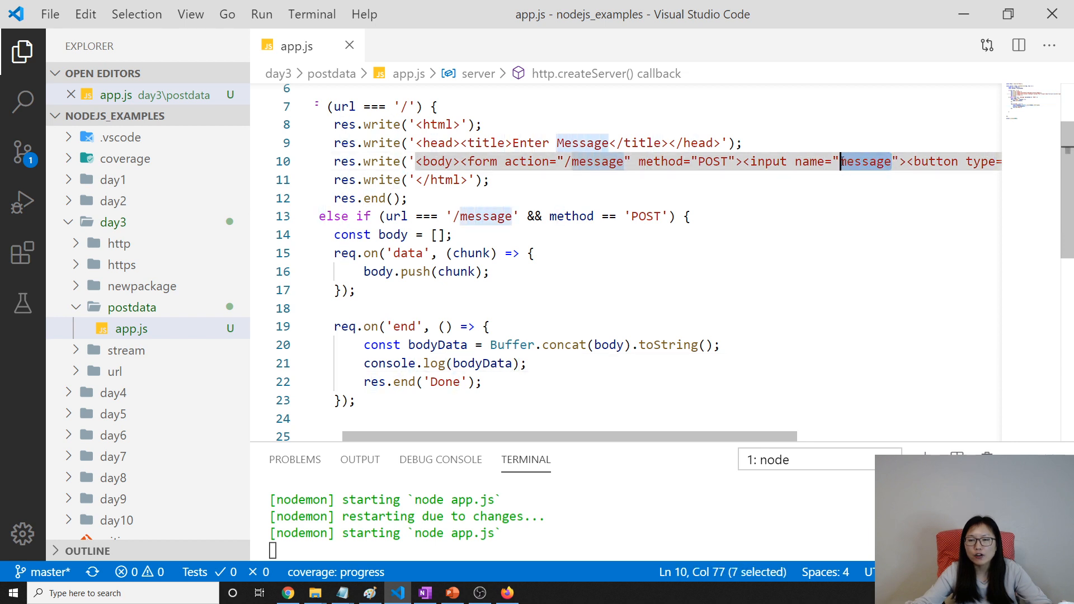
pyautogui.doubleClick(809, 161)
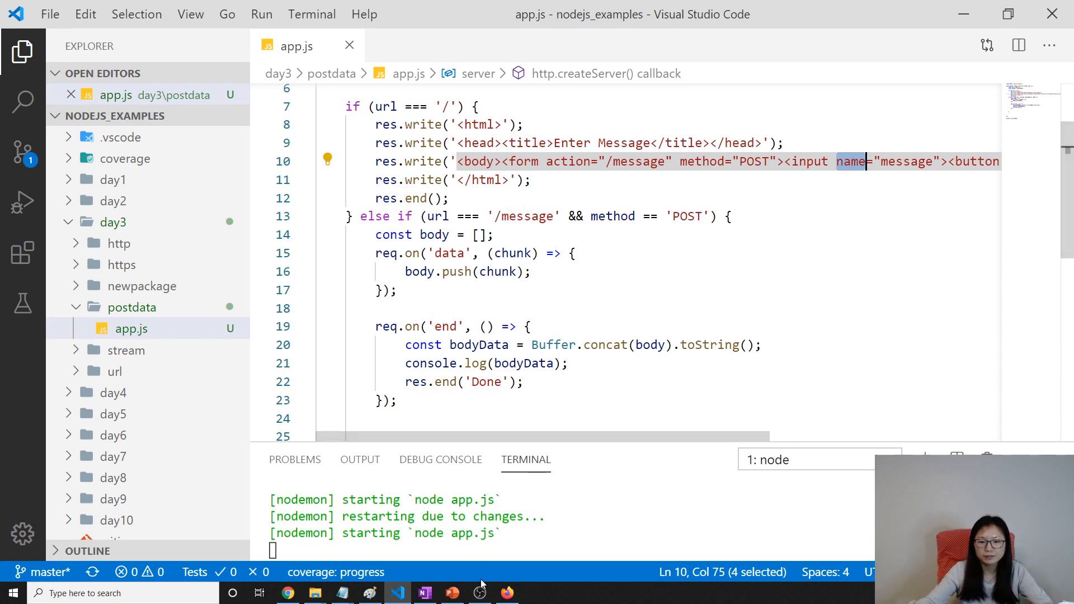
# - Close DevTools and submit 'miss xing' through the form, which returns Done
pyautogui.click(507, 593)
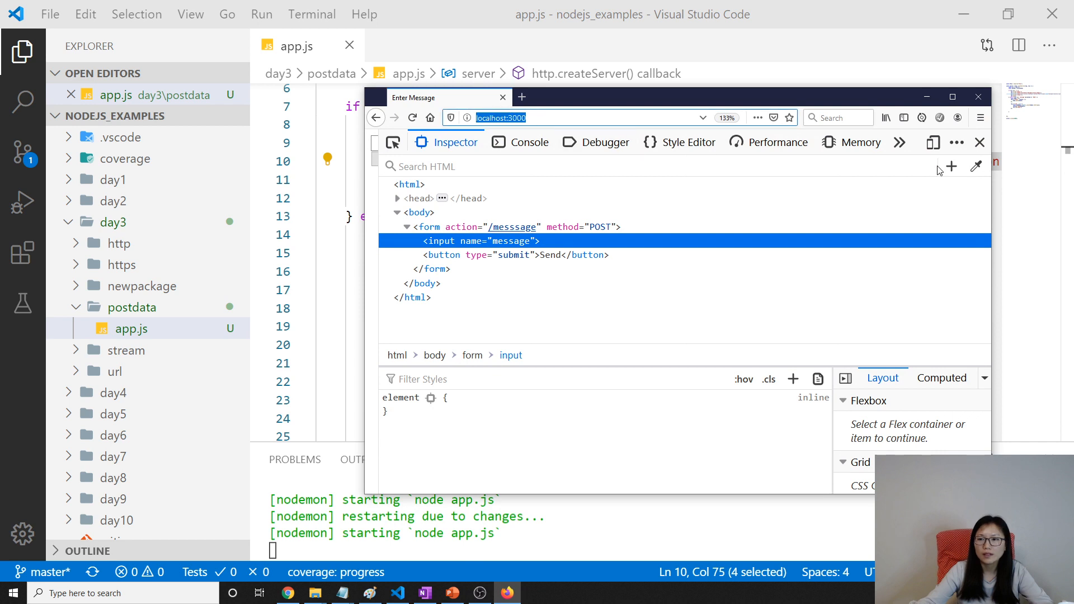
pyautogui.click(980, 143)
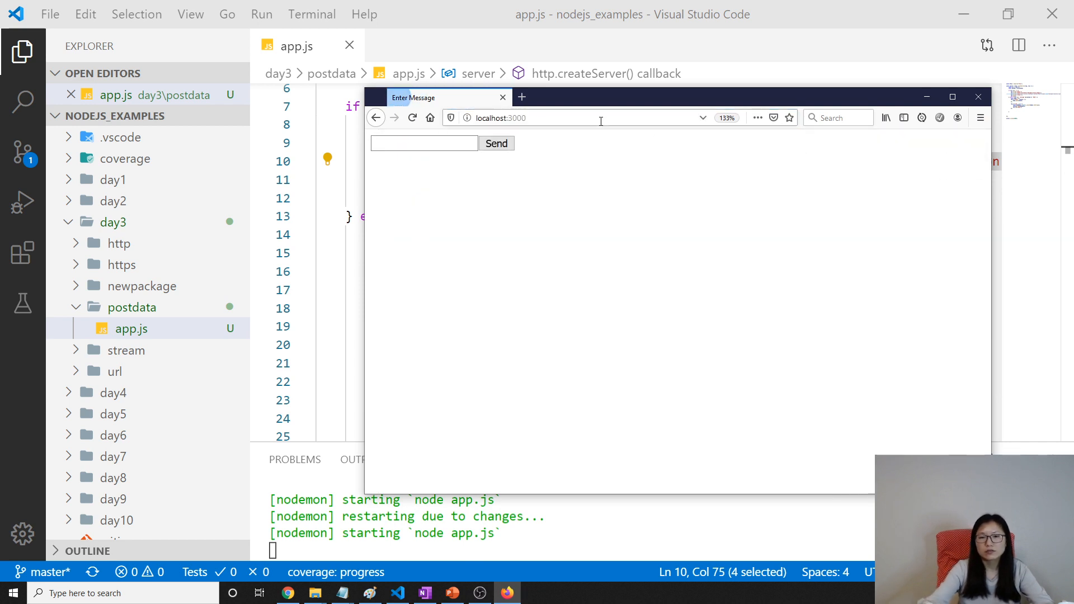
pyautogui.click(423, 144)
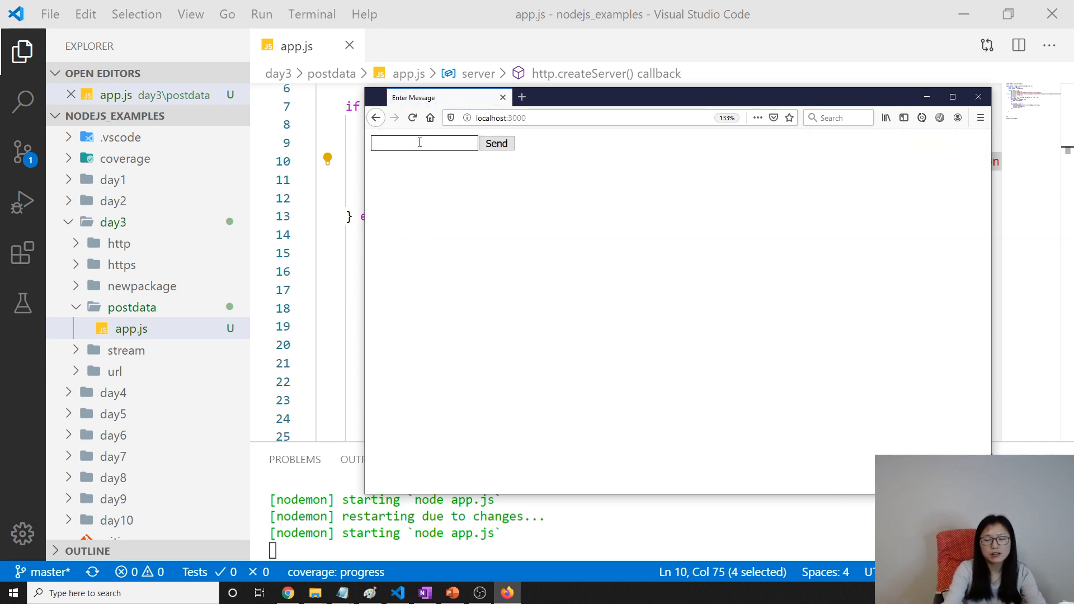
pyautogui.write('miss x')
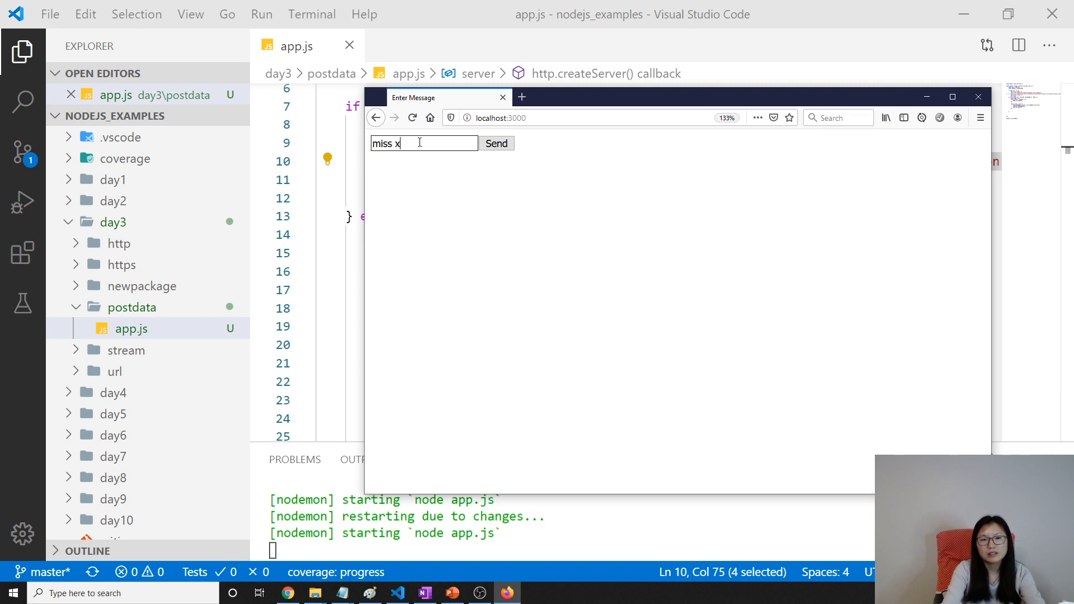
pyautogui.click(496, 143)
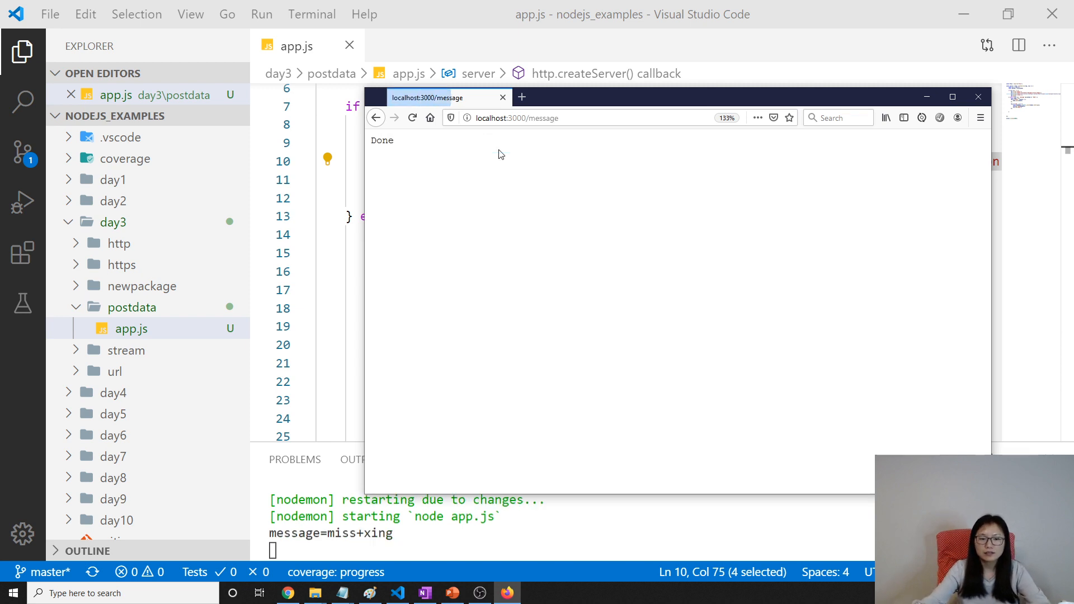
pyautogui.click(979, 96)
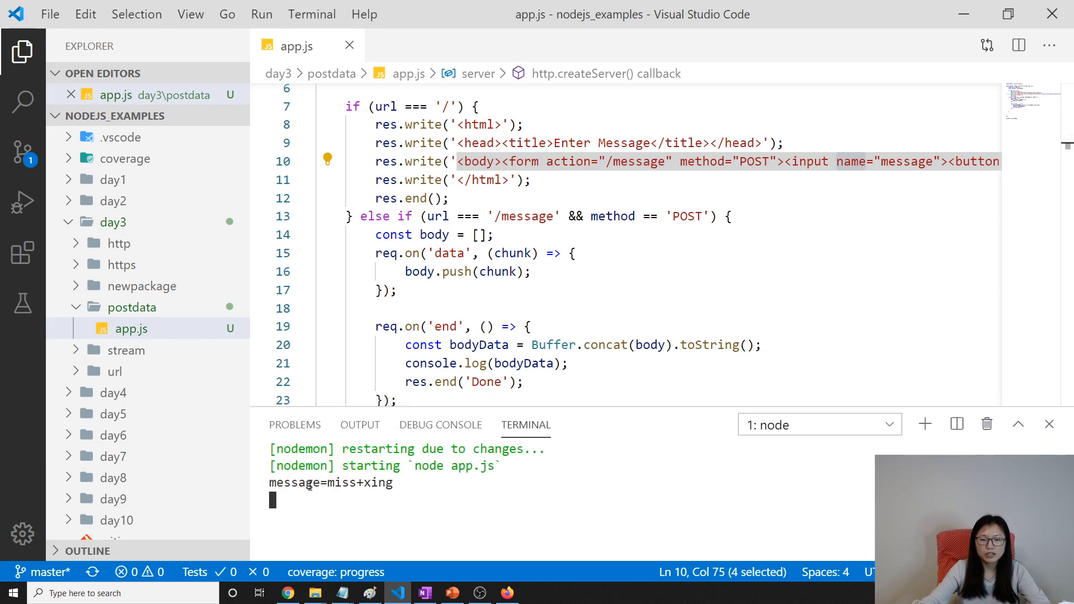
pyautogui.doubleClick(331, 483)
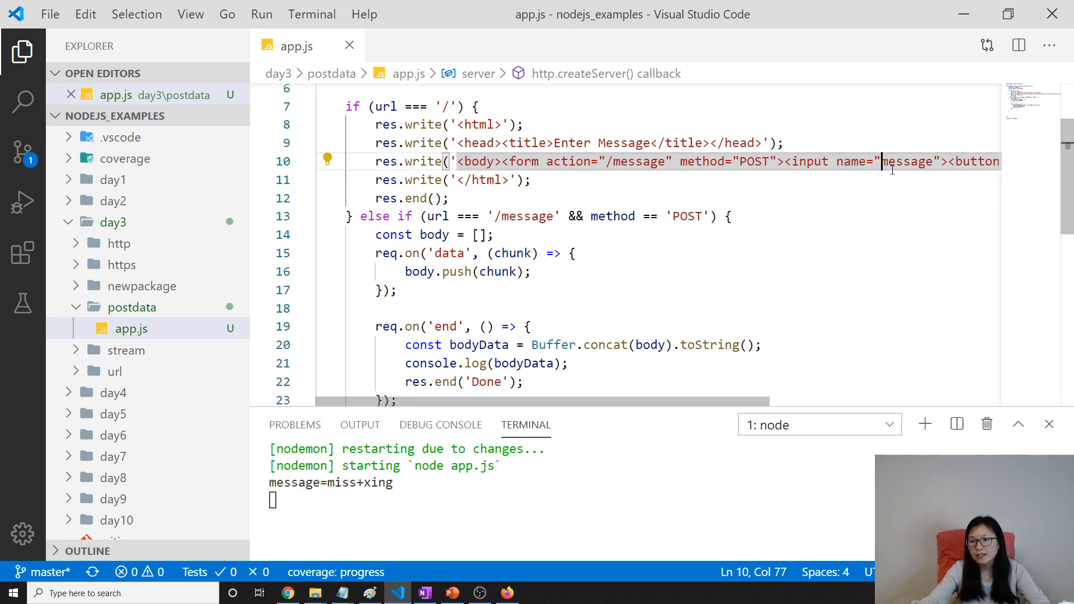
pyautogui.doubleClick(908, 161)
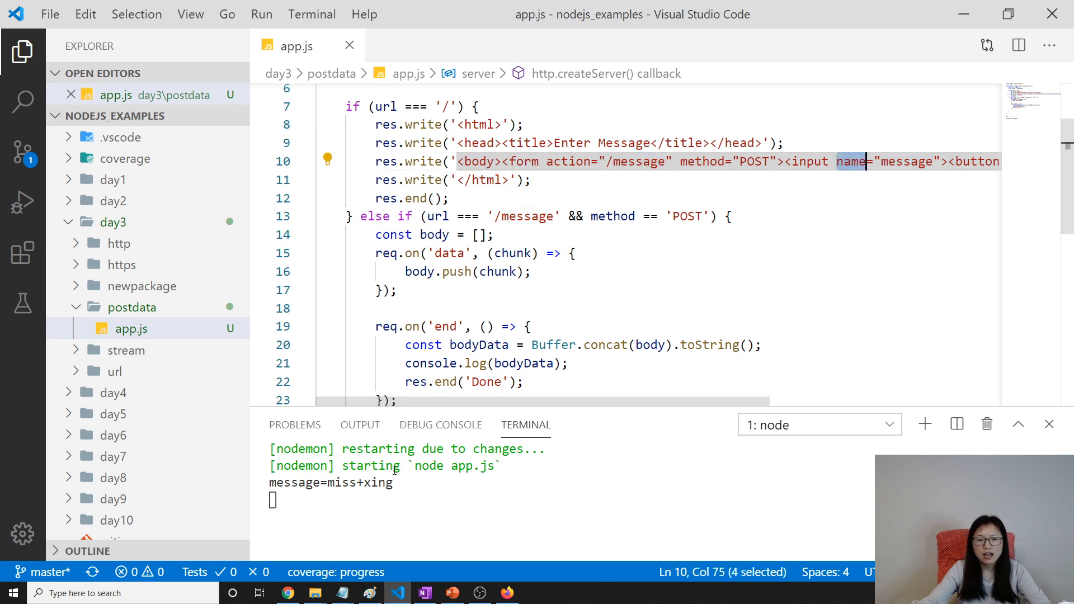
pyautogui.click(507, 593)
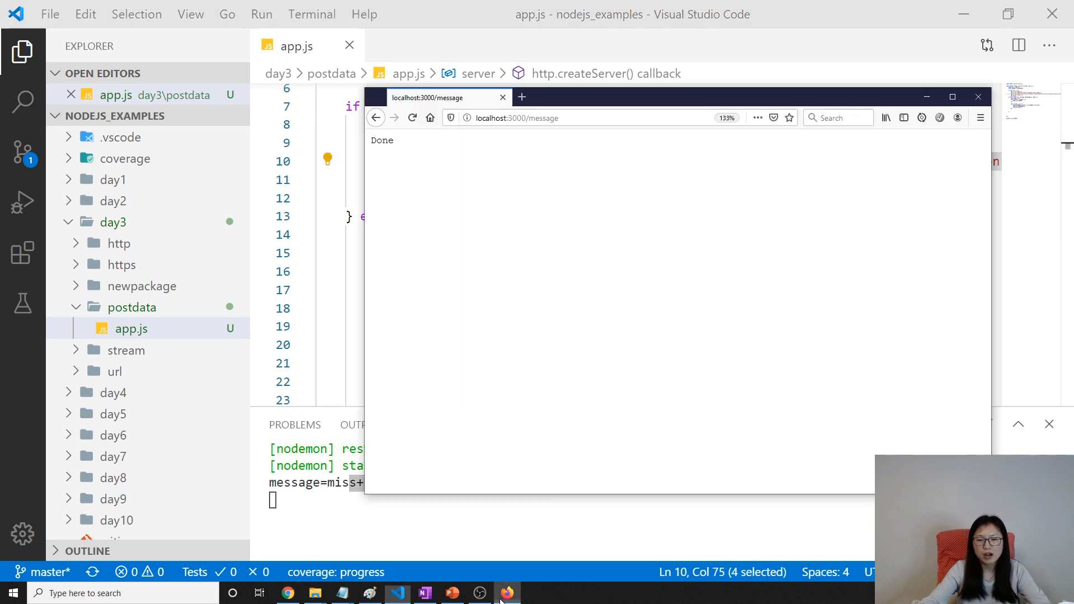
pyautogui.doubleClick(382, 141)
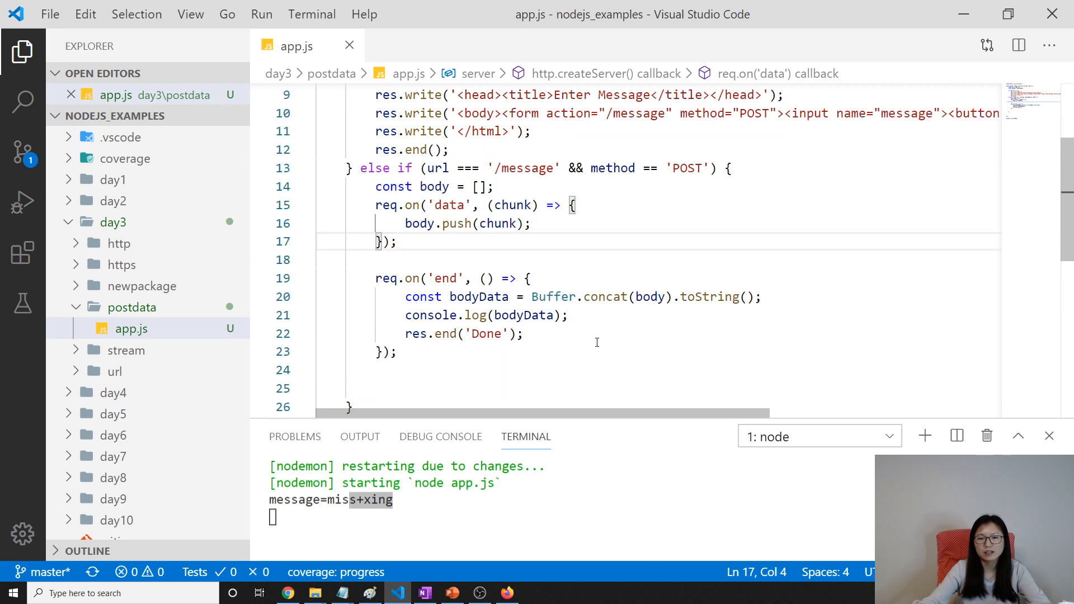
pyautogui.moveTo(597, 323)
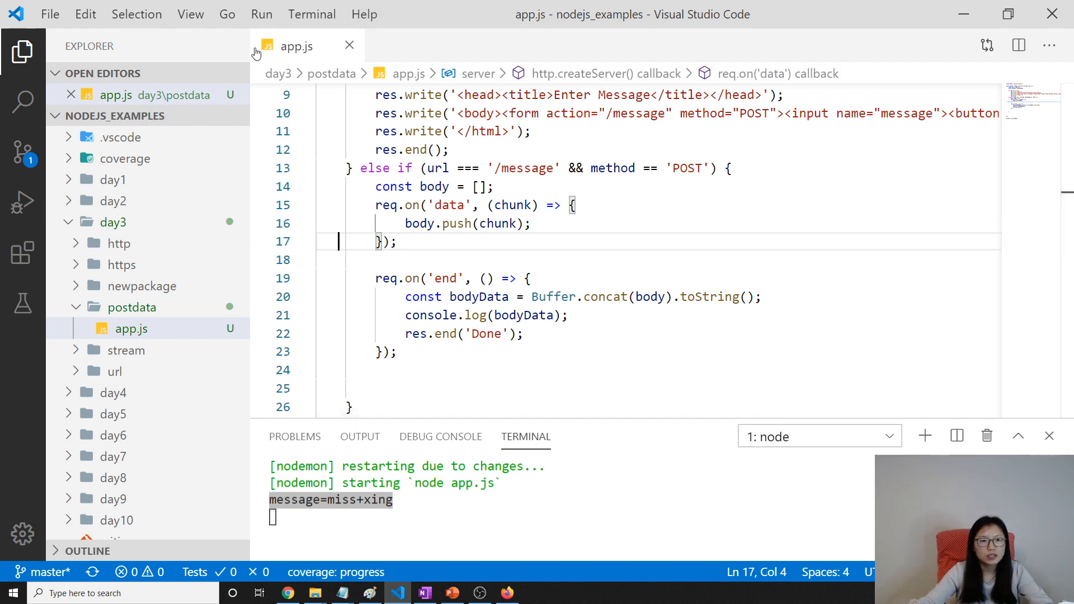
# - Duplicate the input tag into username and password inputs and save app.js
pyautogui.click(22, 51)
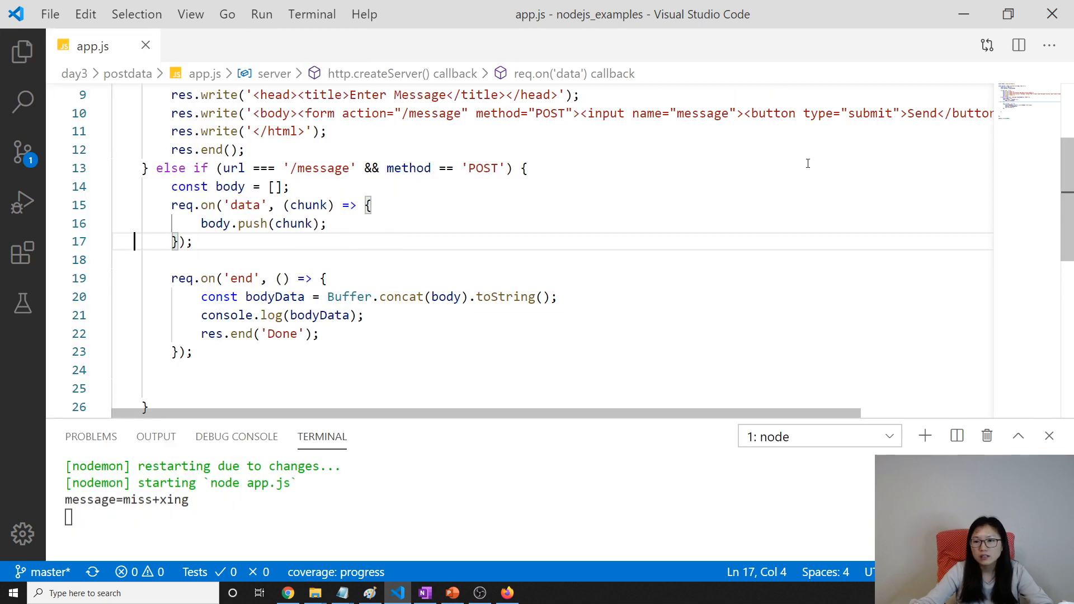
pyautogui.click(582, 113)
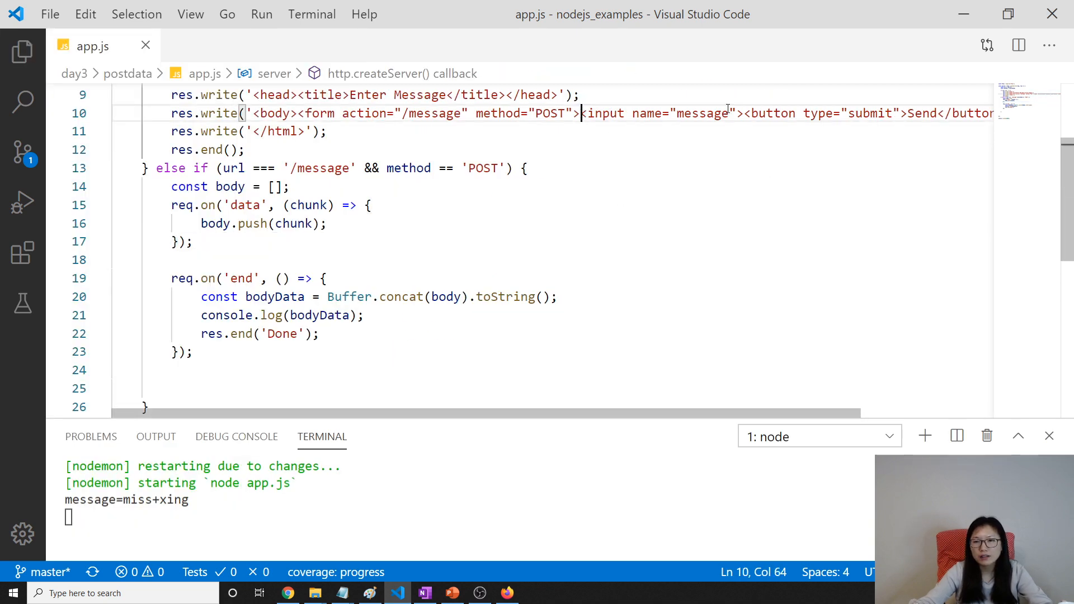
pyautogui.moveTo(582, 113); pyautogui.dragTo(742, 113)
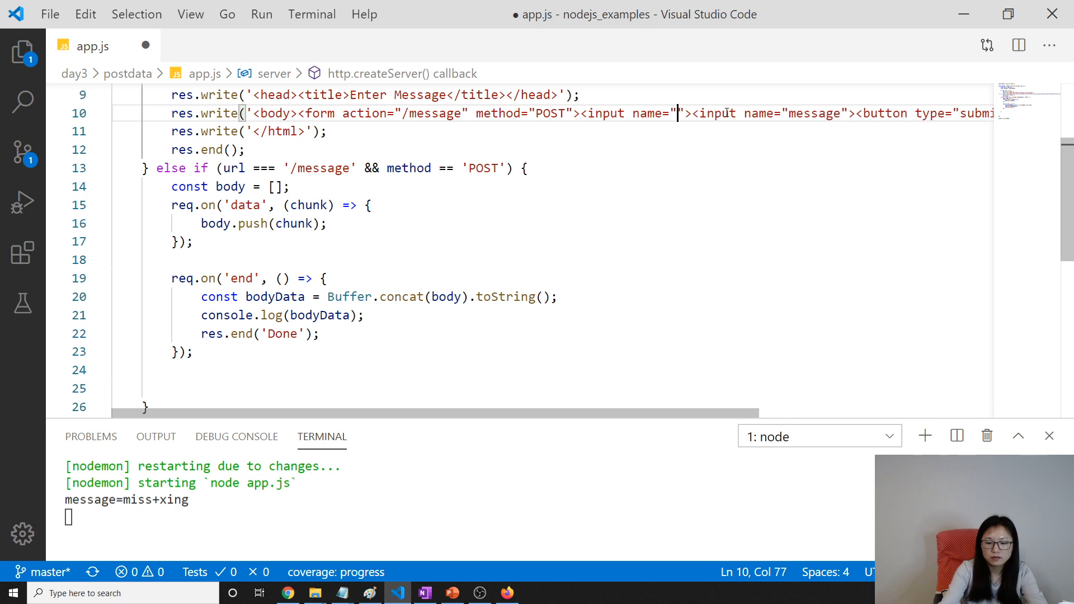
pyautogui.write('username')
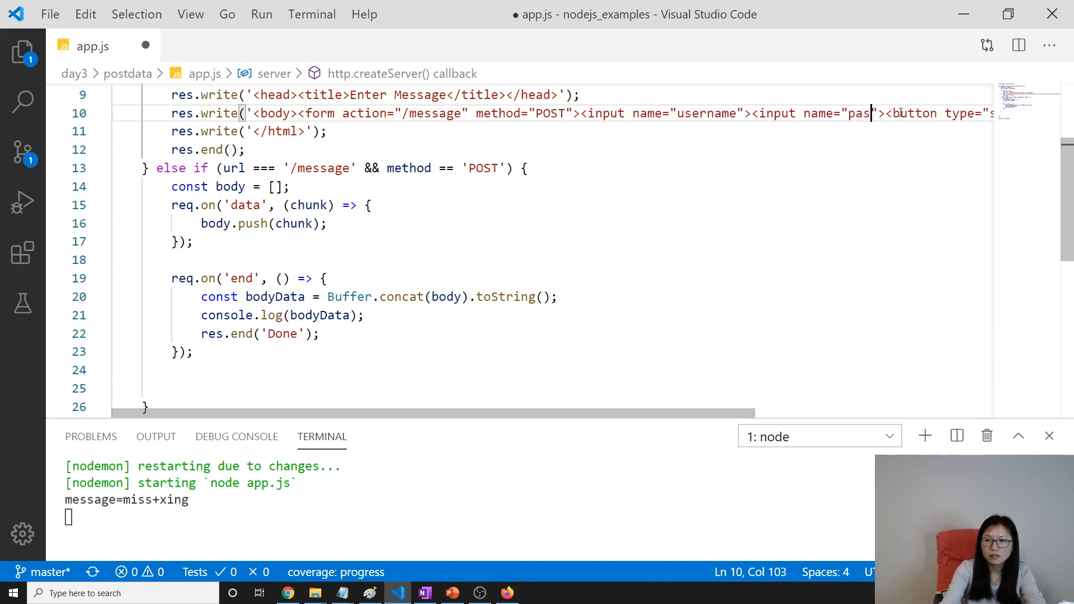
pyautogui.write('sword')
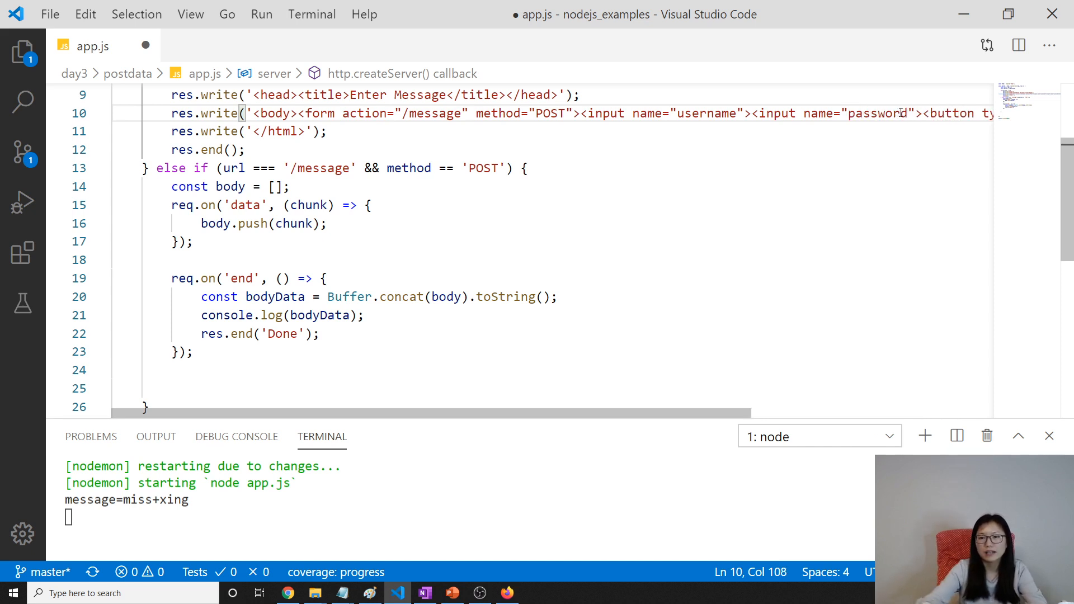
pyautogui.press('ctrl+s')
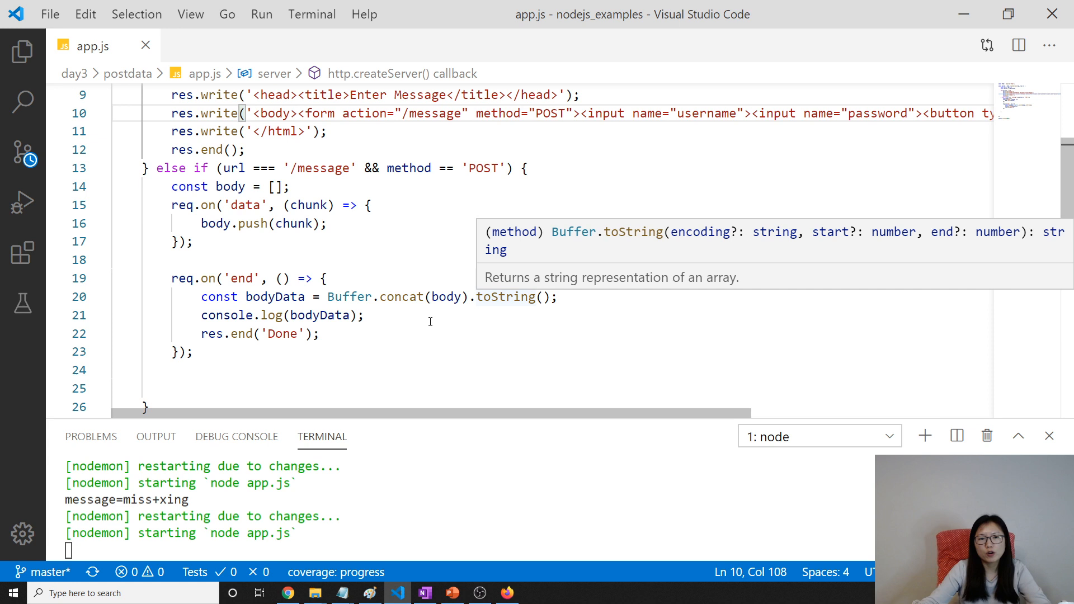
pyautogui.click(507, 593)
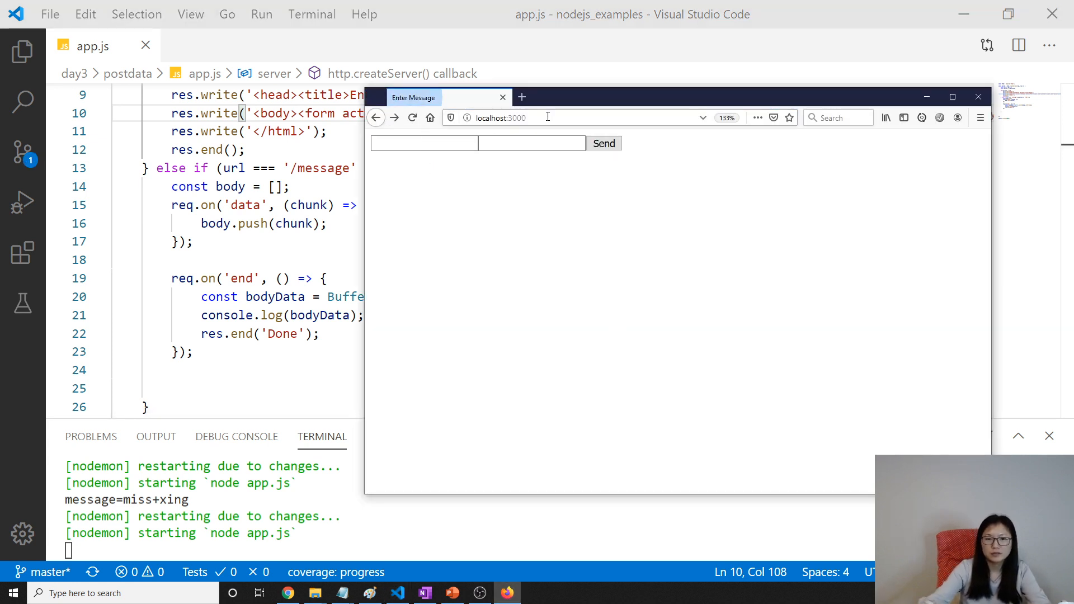
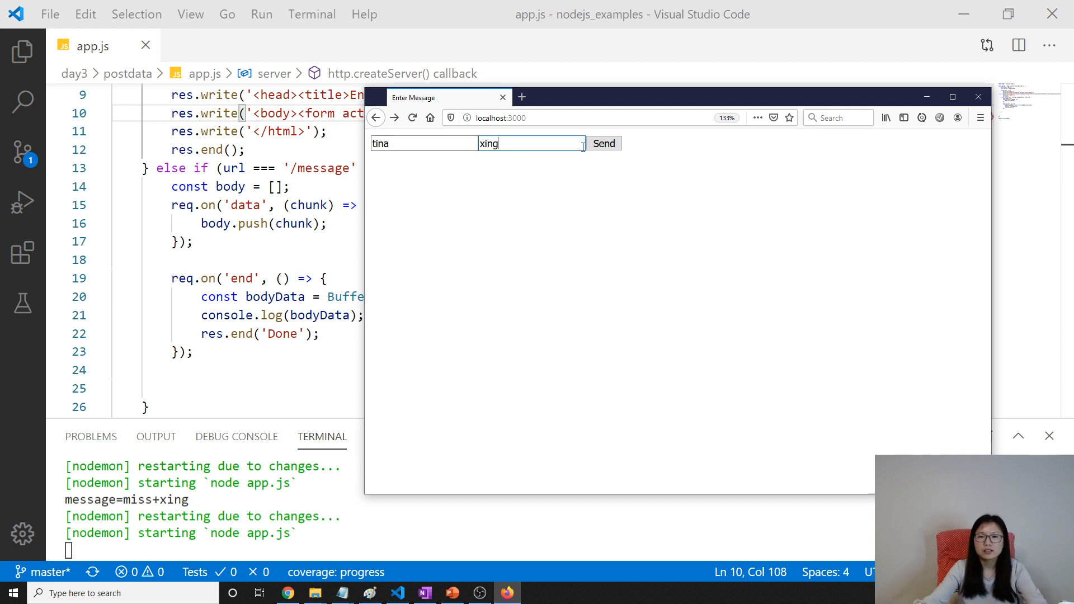